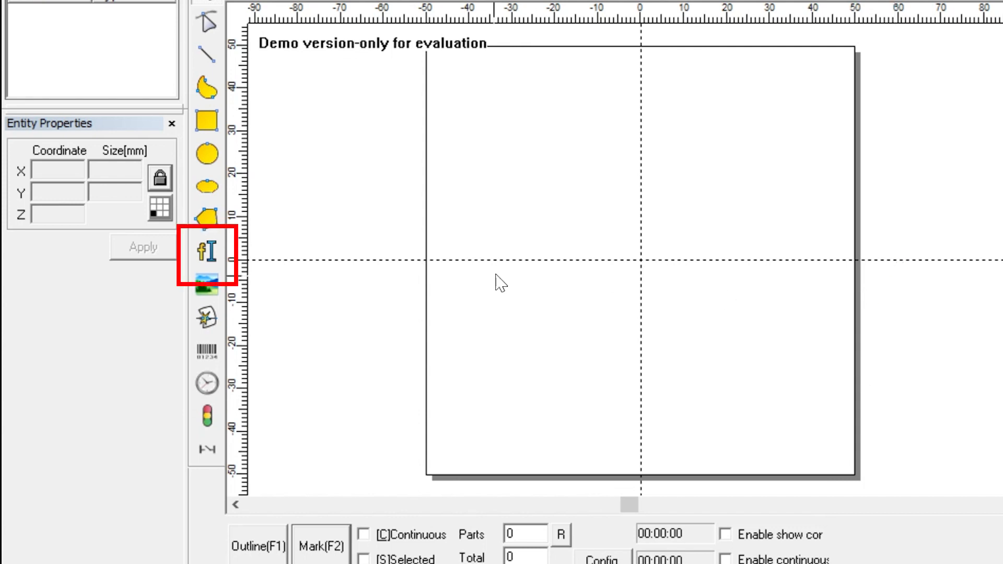
{"action": "mouse_move", "coordinate": [205, 256]}
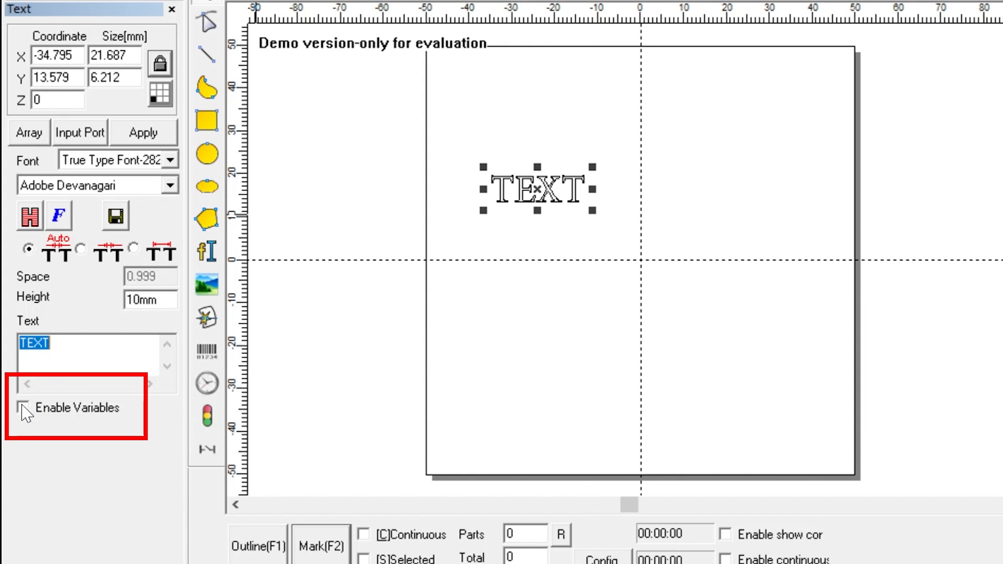
- Enable variable content on the TEXT object
{"action": "left_click", "coordinate": [23, 407]}
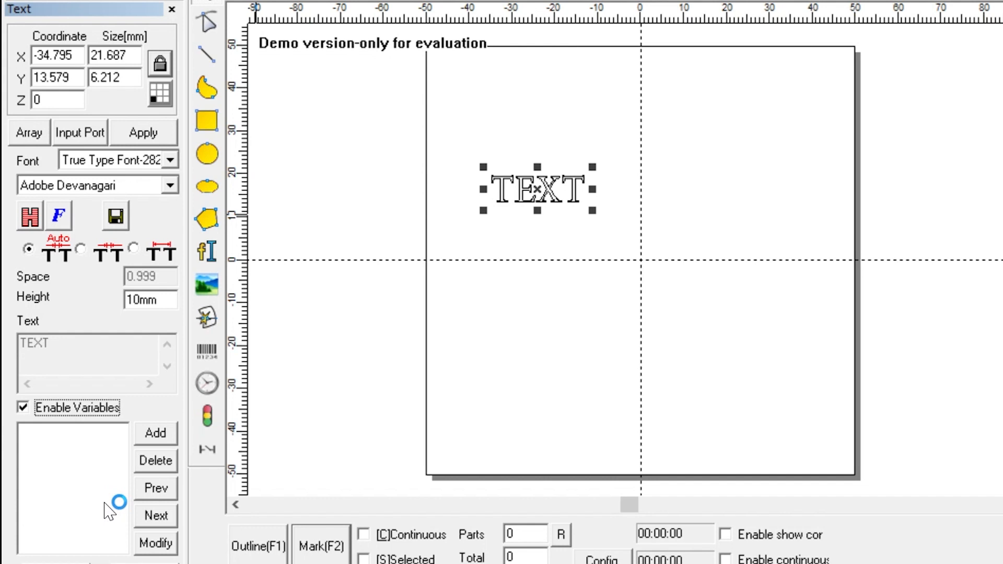
{"action": "mouse_move", "coordinate": [153, 438]}
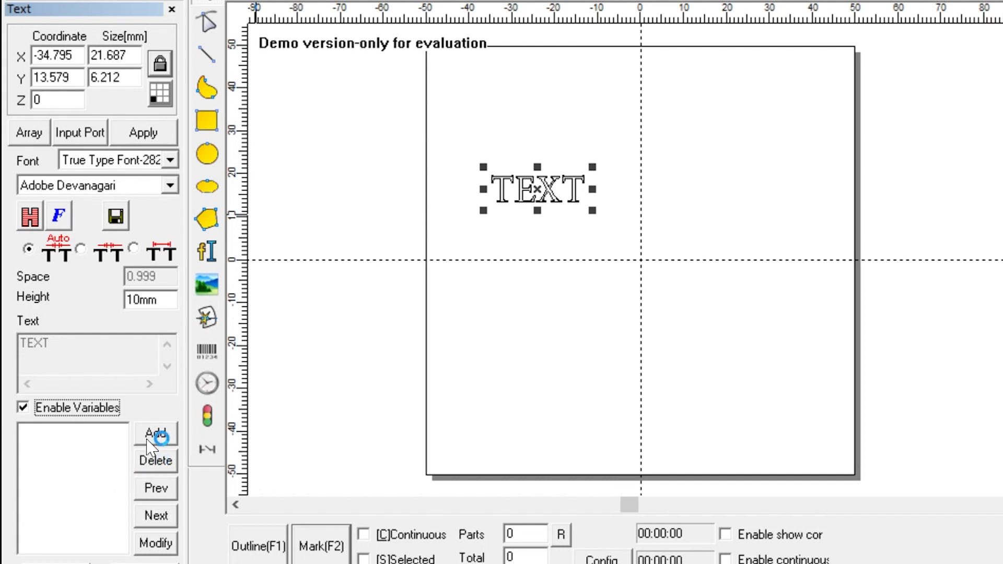
- Add a Serialize element with Start 00001, Current 00005 and Limit 5000
{"action": "left_click", "coordinate": [155, 434]}
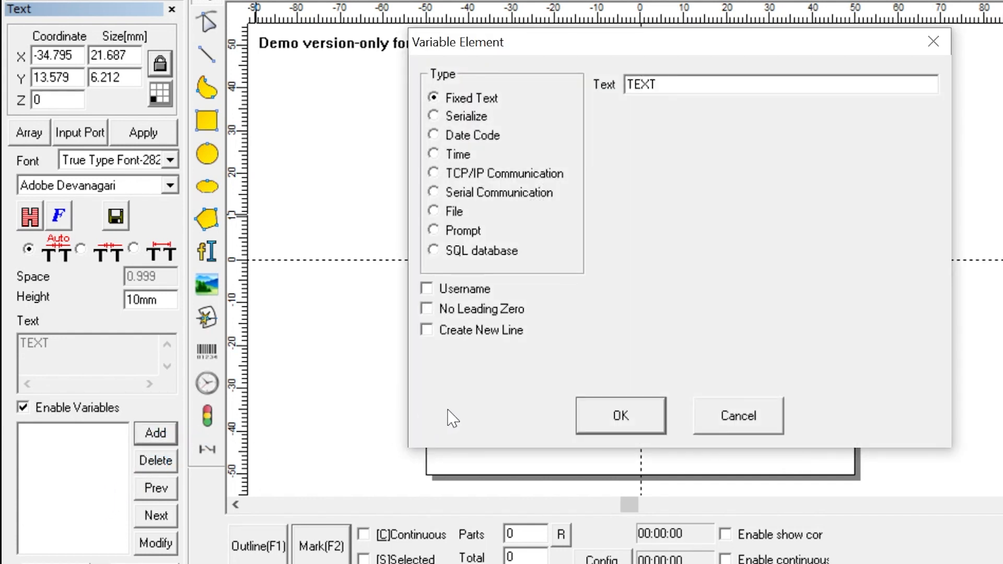
{"action": "mouse_move", "coordinate": [547, 394]}
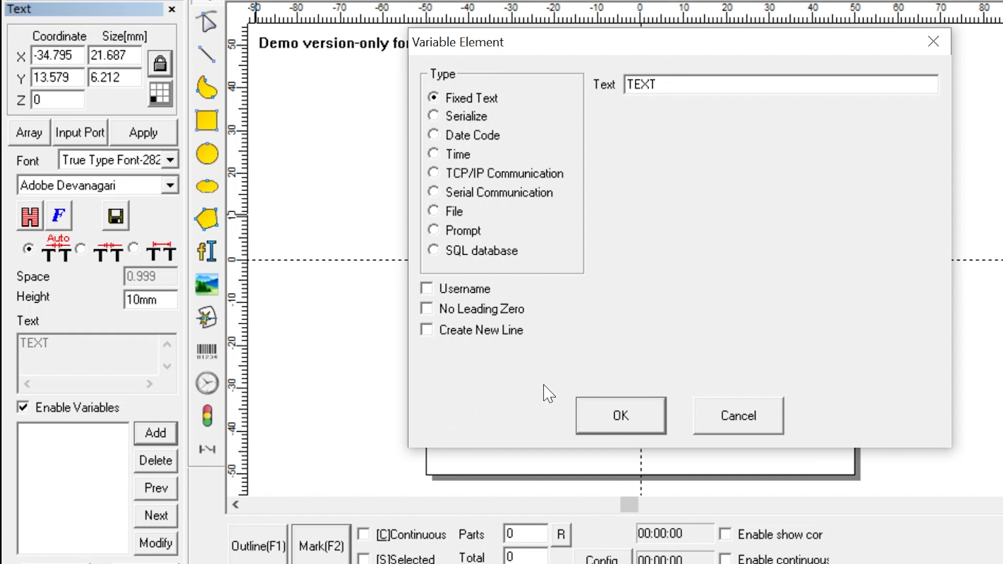
{"action": "mouse_move", "coordinate": [506, 202]}
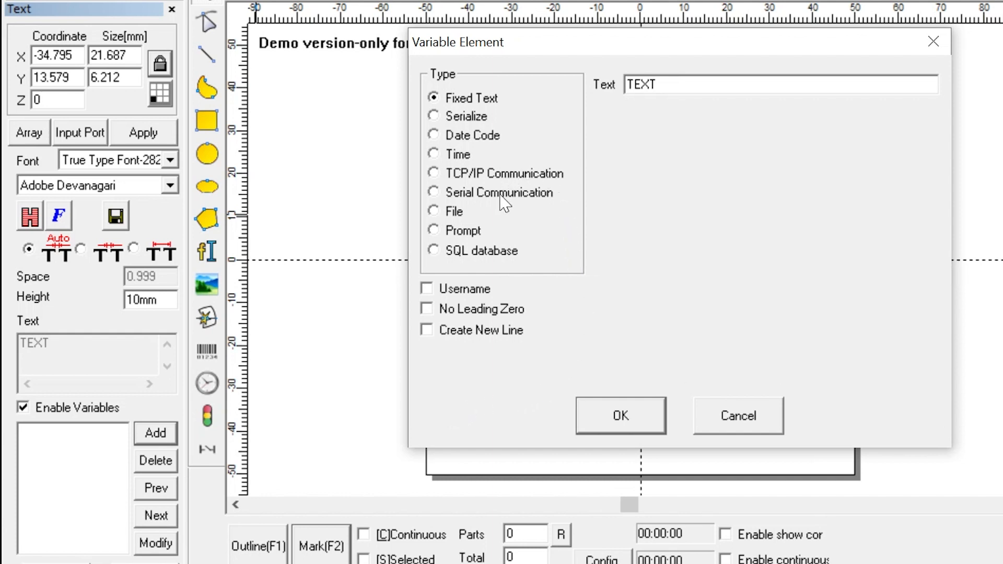
{"action": "mouse_move", "coordinate": [535, 190]}
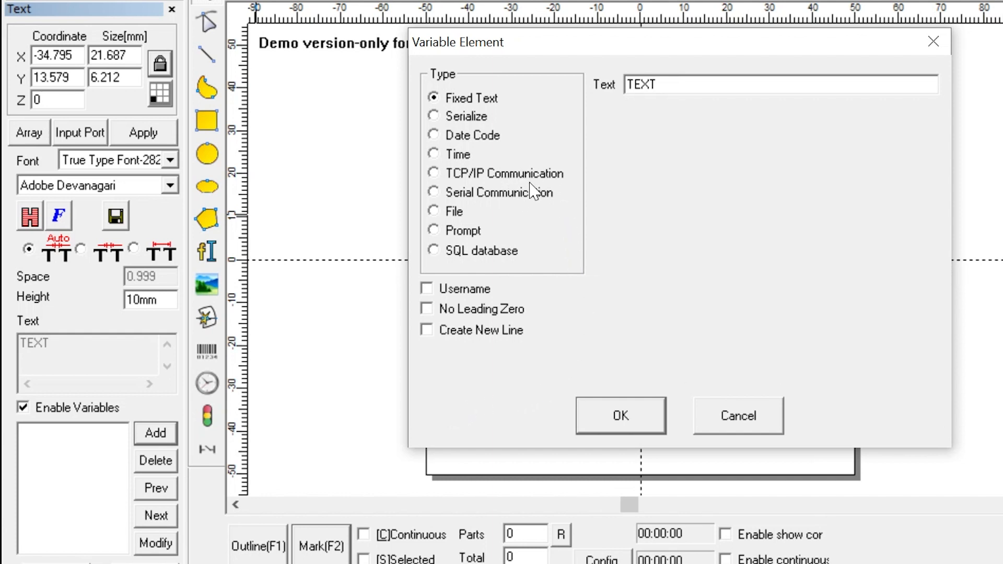
{"action": "mouse_move", "coordinate": [479, 124]}
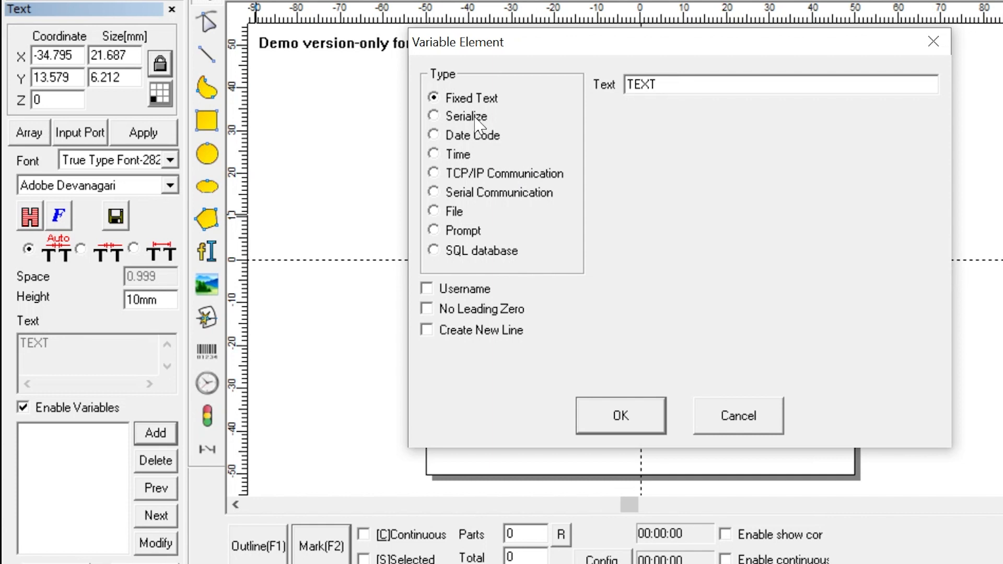
{"action": "left_click", "coordinate": [434, 116]}
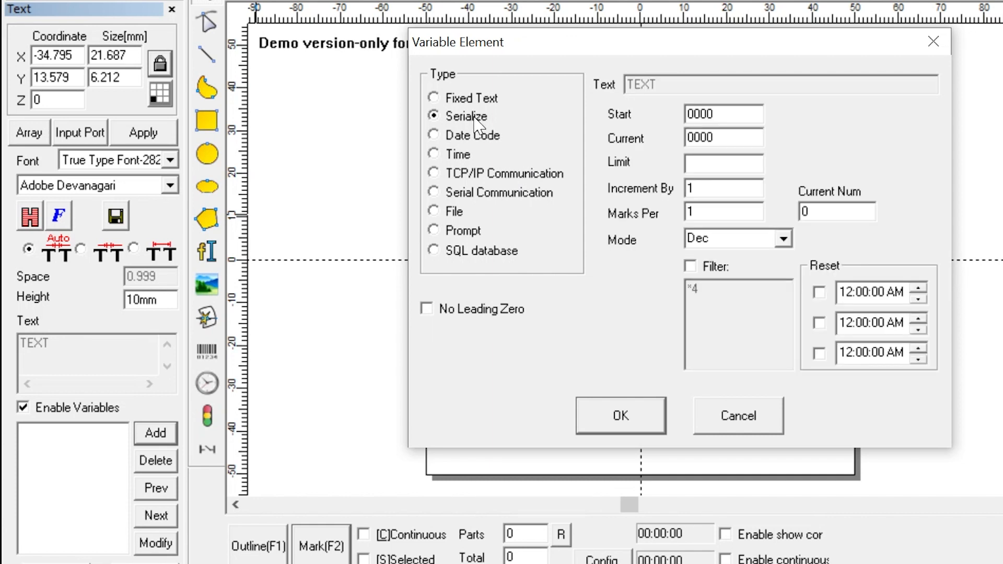
{"action": "mouse_move", "coordinate": [656, 204]}
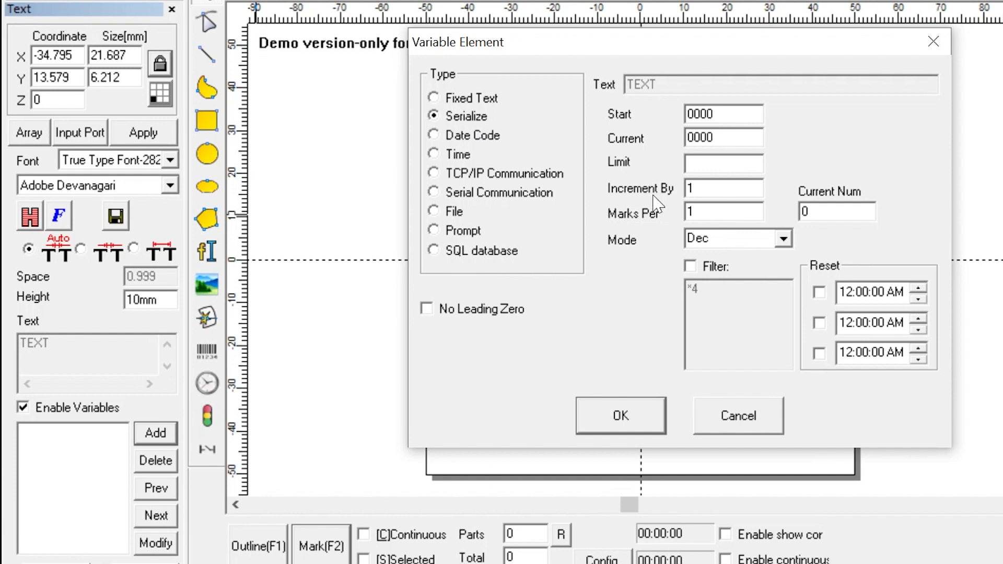
{"action": "mouse_move", "coordinate": [777, 147]}
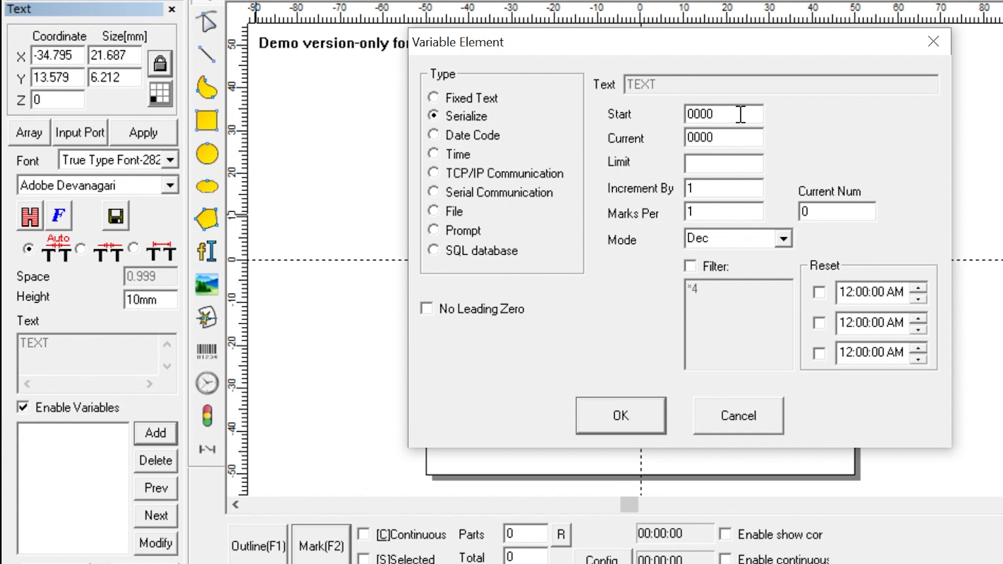
{"action": "type", "text": "1"}
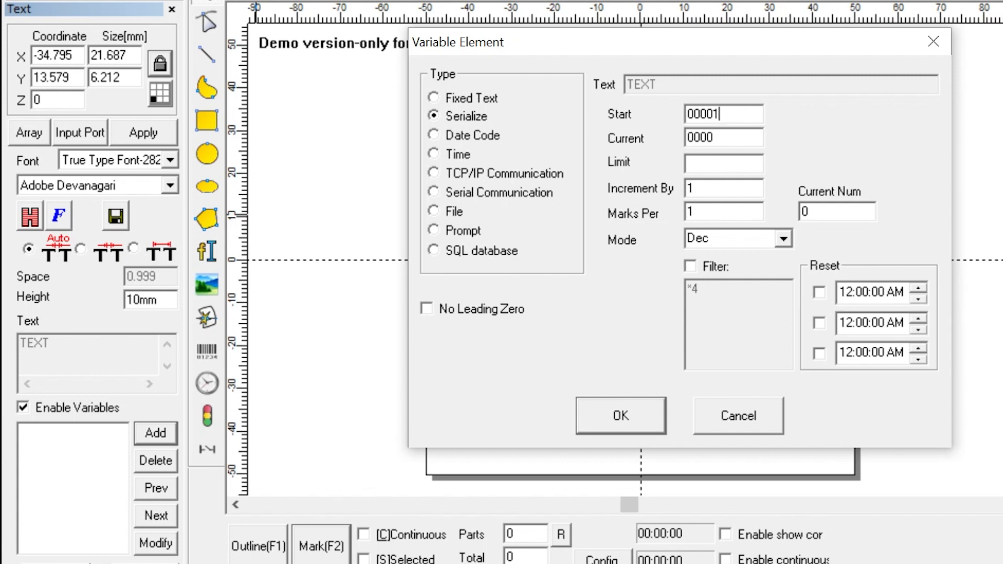
{"action": "left_click", "coordinate": [723, 137]}
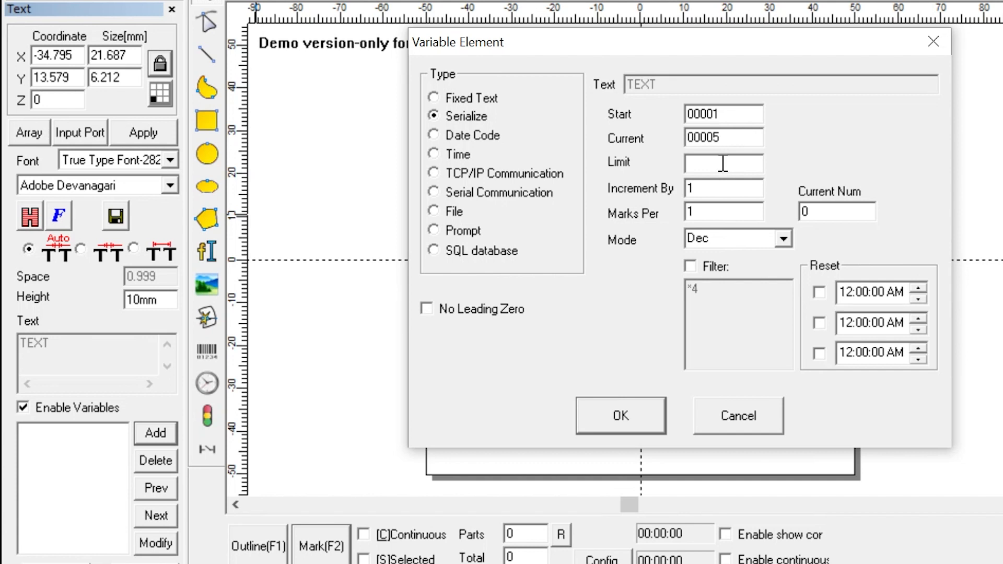
{"action": "type", "text": "5"}
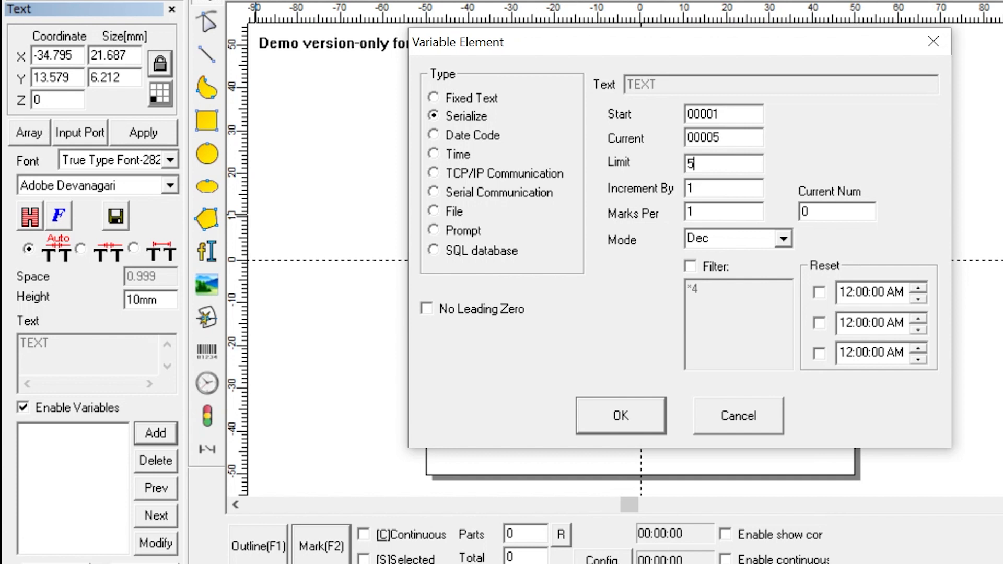
{"action": "type", "text": "000"}
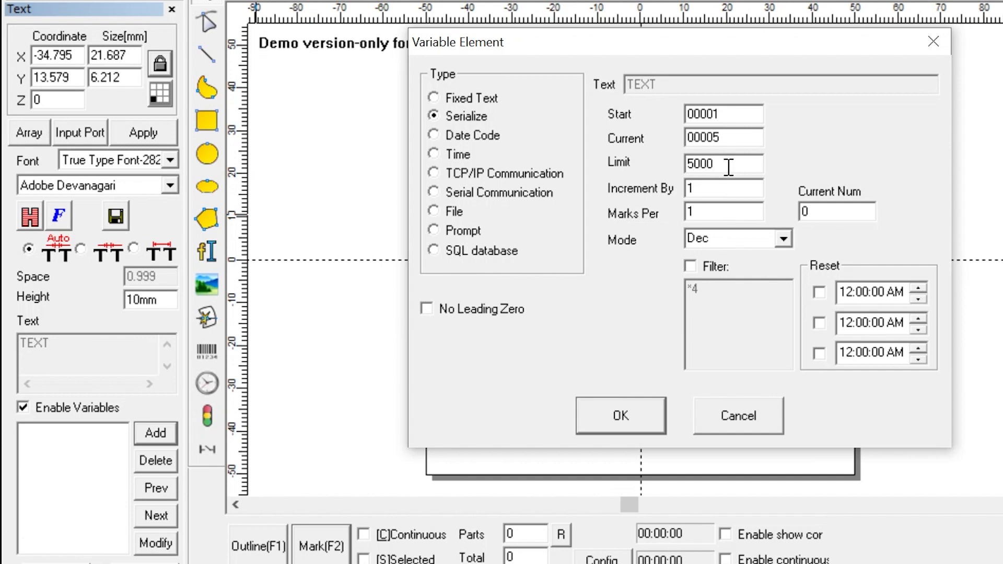
{"action": "mouse_move", "coordinate": [725, 182]}
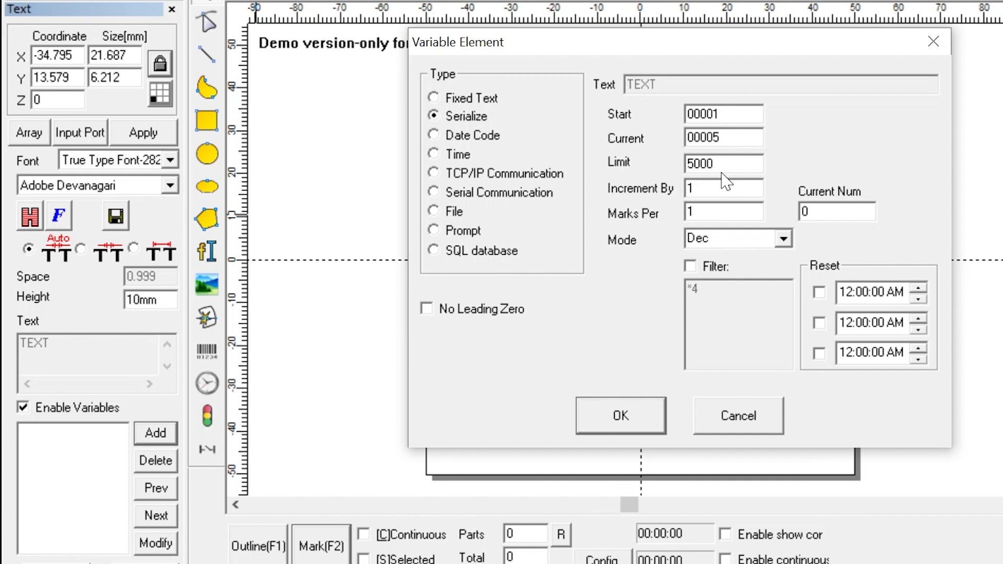
{"action": "left_click", "coordinate": [723, 164]}
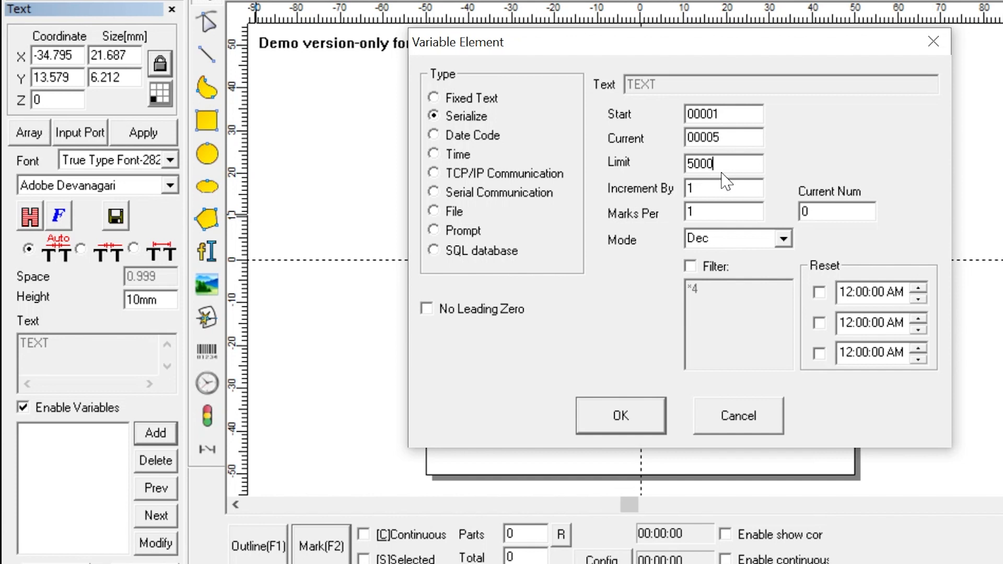
- Set Increment By to 2, enable the 12:00:00 AM reset time, and confirm the serial element
{"action": "left_click", "coordinate": [723, 188]}
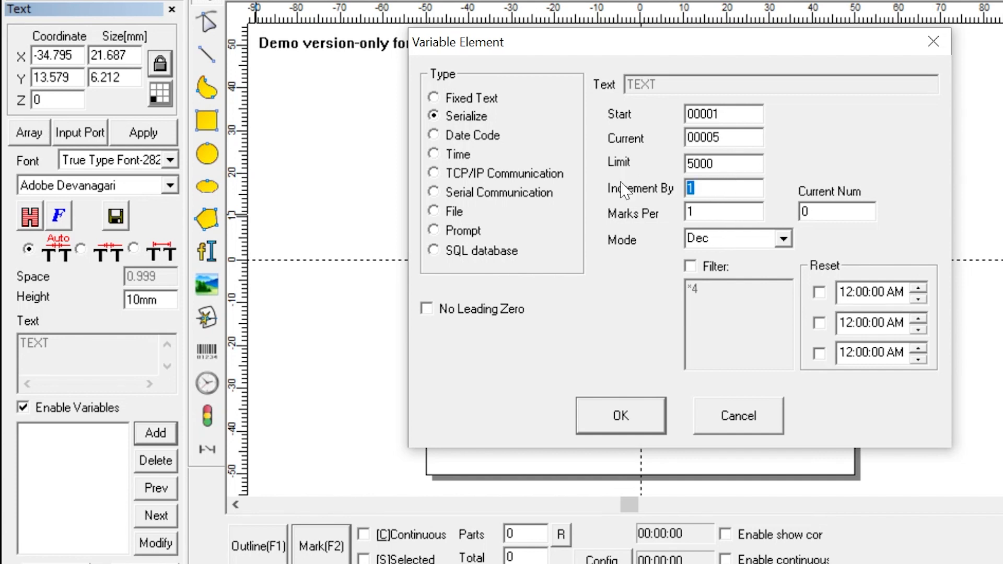
{"action": "type", "text": "2"}
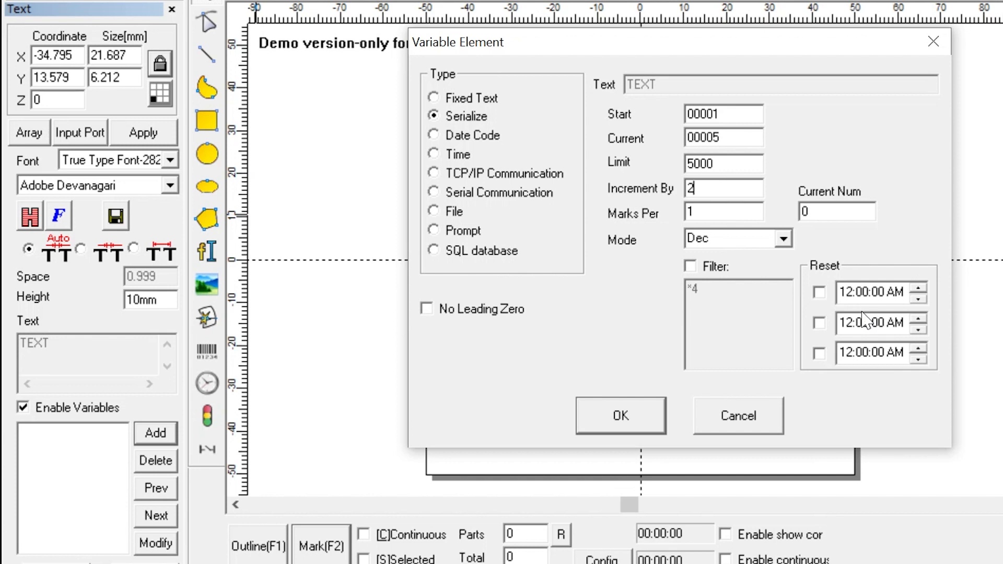
{"action": "mouse_move", "coordinate": [867, 320]}
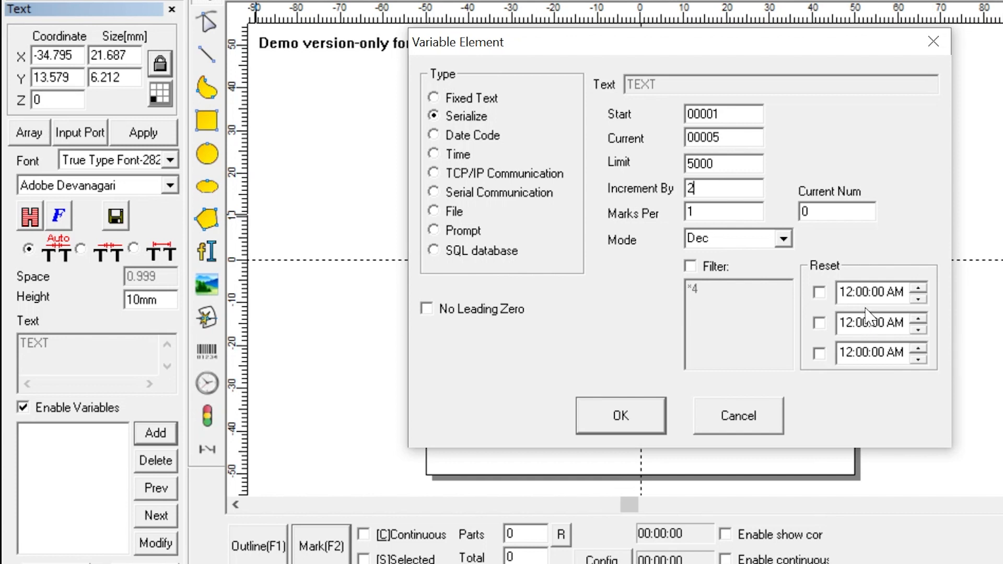
{"action": "mouse_move", "coordinate": [822, 304]}
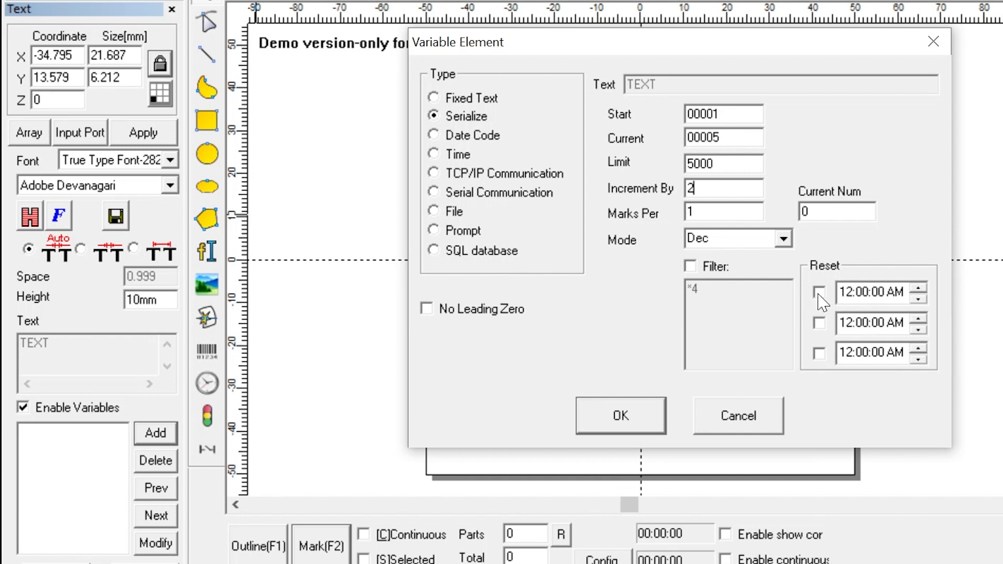
{"action": "left_click", "coordinate": [819, 292]}
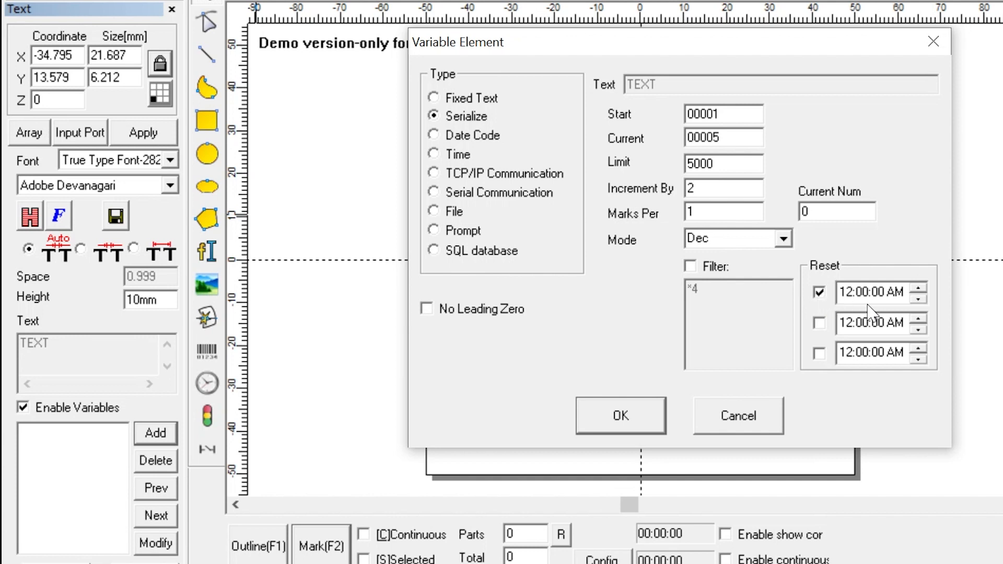
{"action": "mouse_move", "coordinate": [888, 312]}
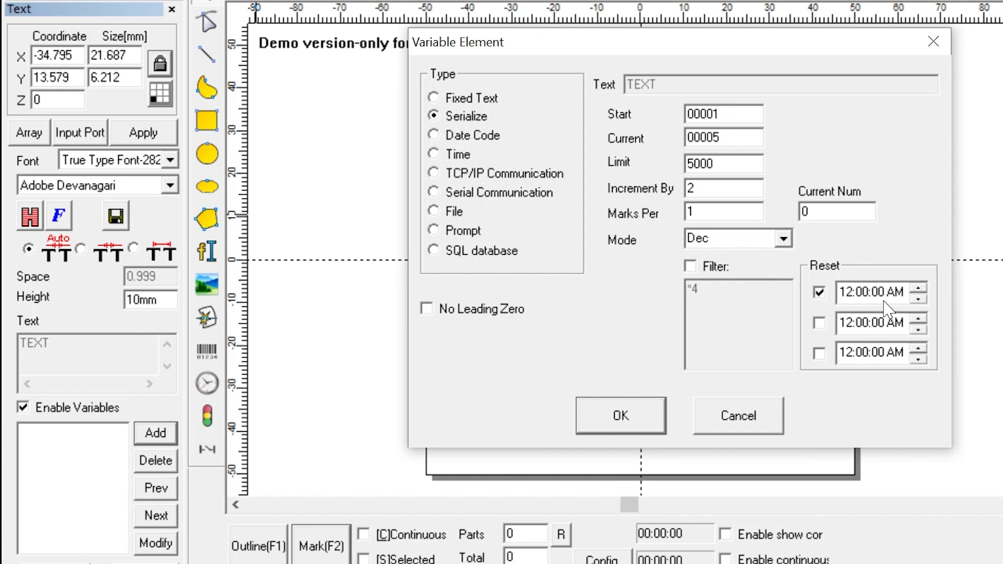
{"action": "left_click", "coordinate": [724, 114]}
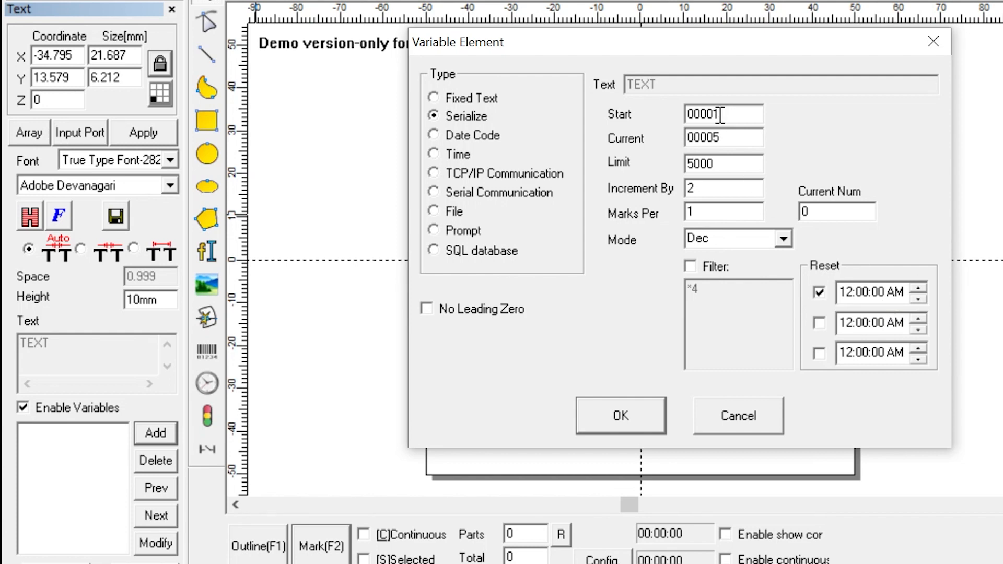
{"action": "left_click", "coordinate": [619, 415]}
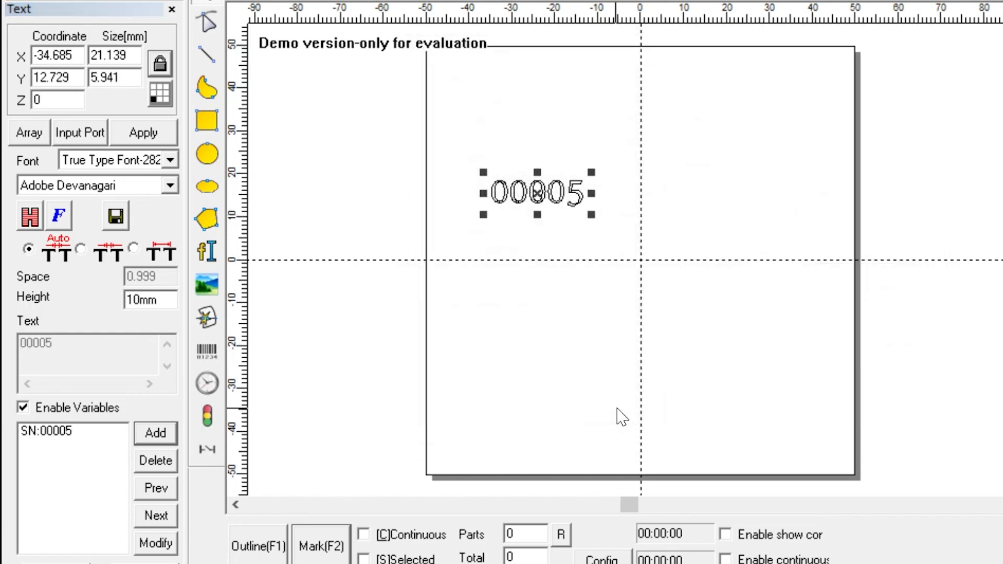
{"action": "mouse_move", "coordinate": [629, 401]}
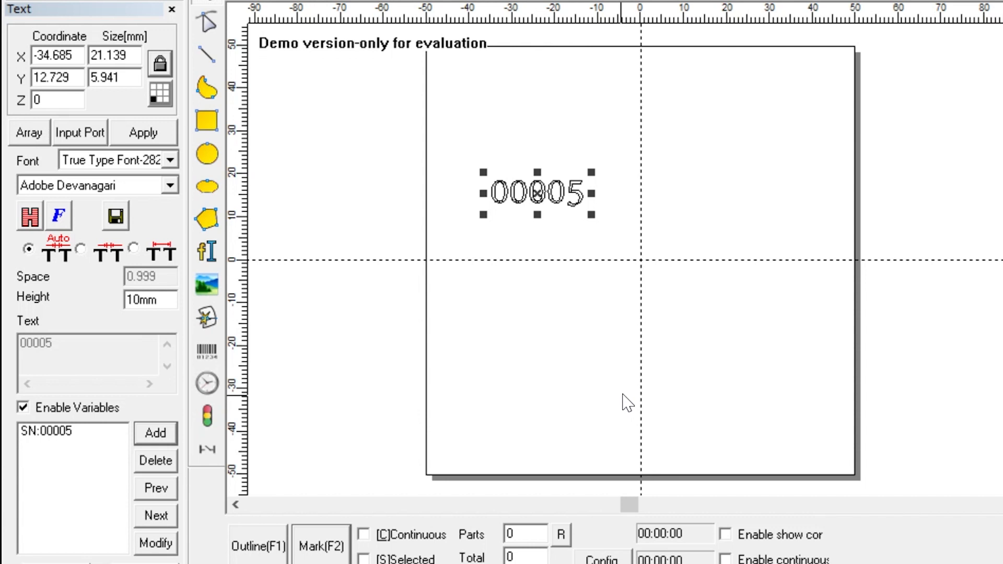
{"action": "mouse_move", "coordinate": [551, 217]}
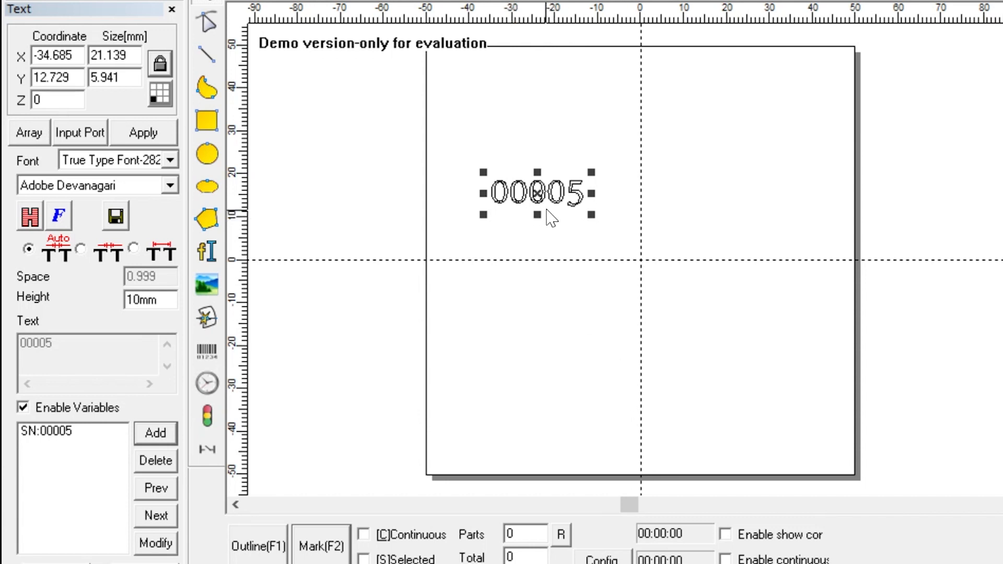
{"action": "mouse_move", "coordinate": [494, 227]}
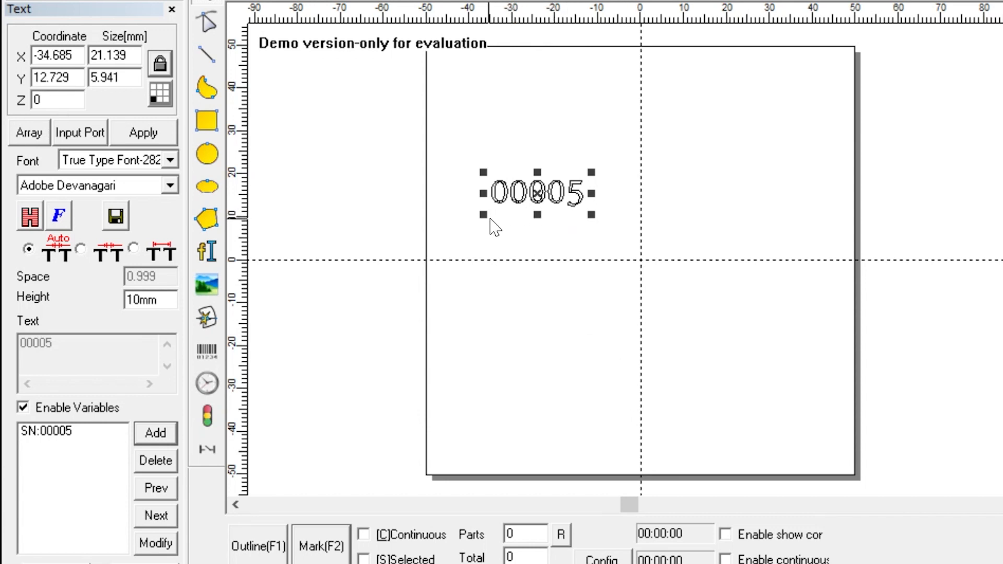
{"action": "mouse_move", "coordinate": [534, 217]}
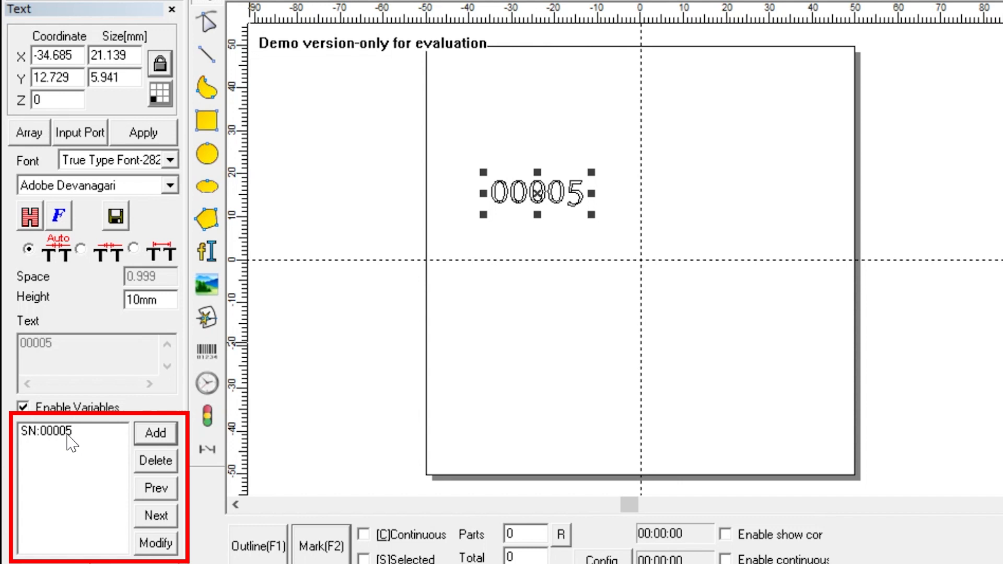
- Select the SN:00005 entry in the Enable Variables list
{"action": "left_click", "coordinate": [70, 431]}
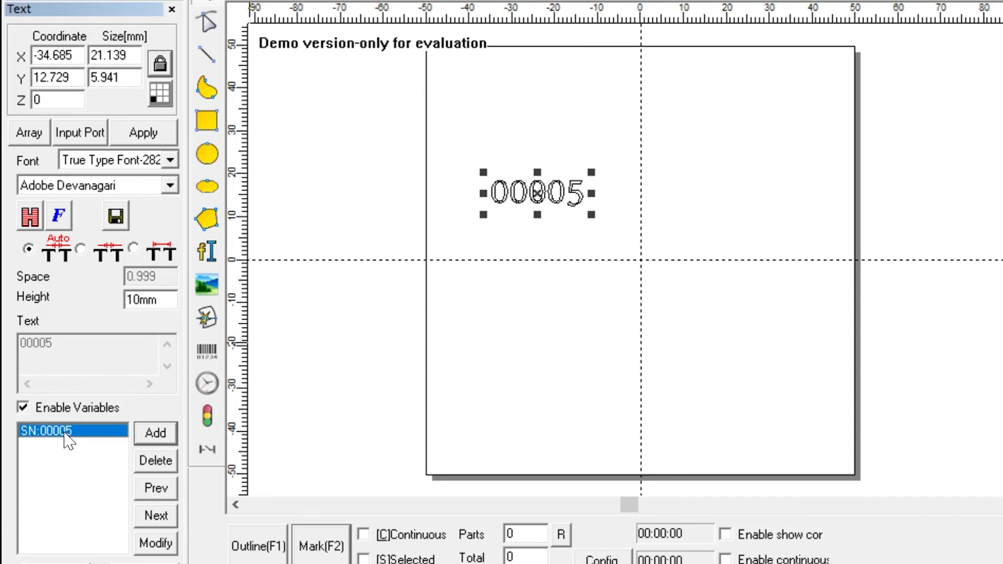
{"action": "mouse_move", "coordinate": [154, 543]}
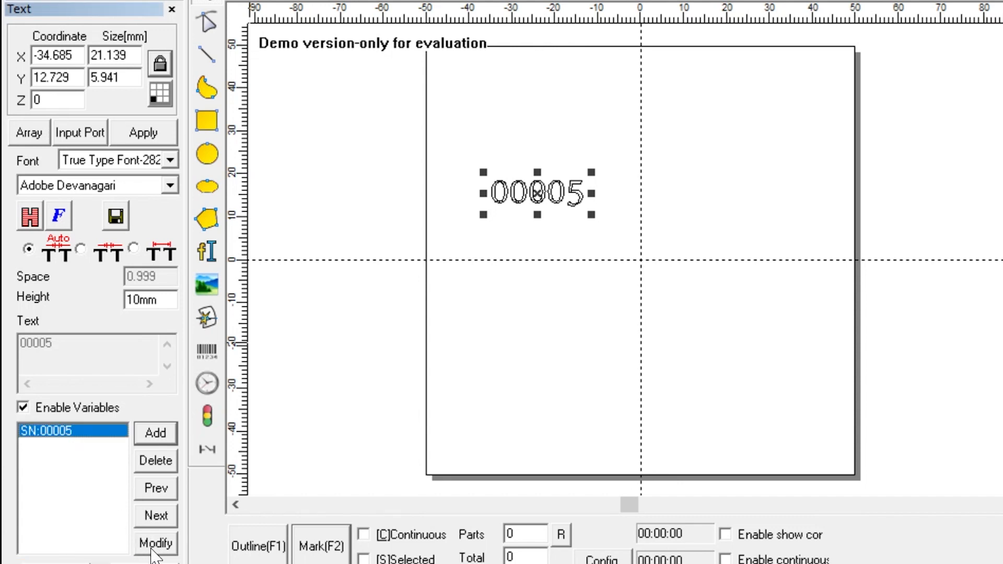
- Reopen the serial variable's settings via Modify
{"action": "left_click", "coordinate": [154, 544]}
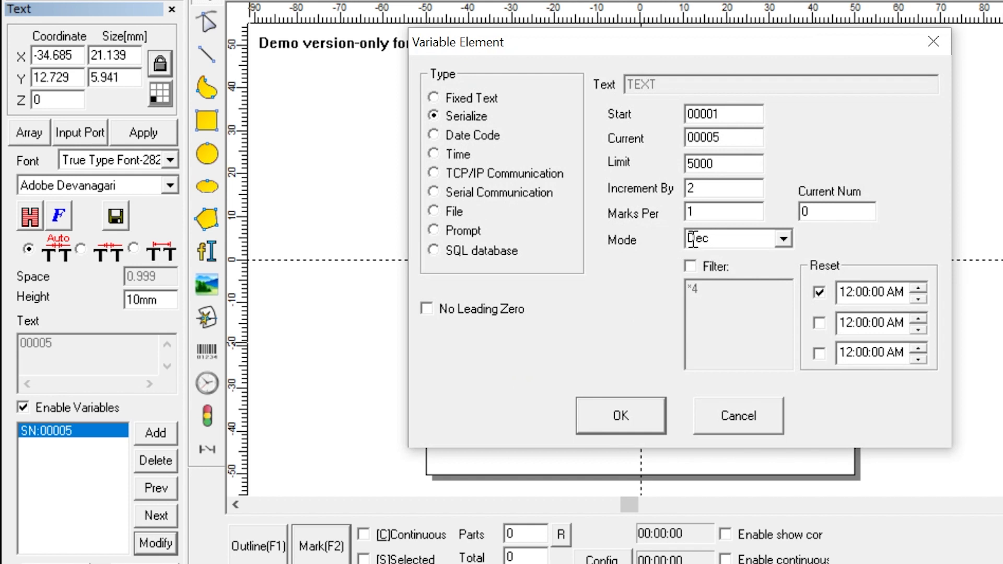
{"action": "mouse_move", "coordinate": [691, 241]}
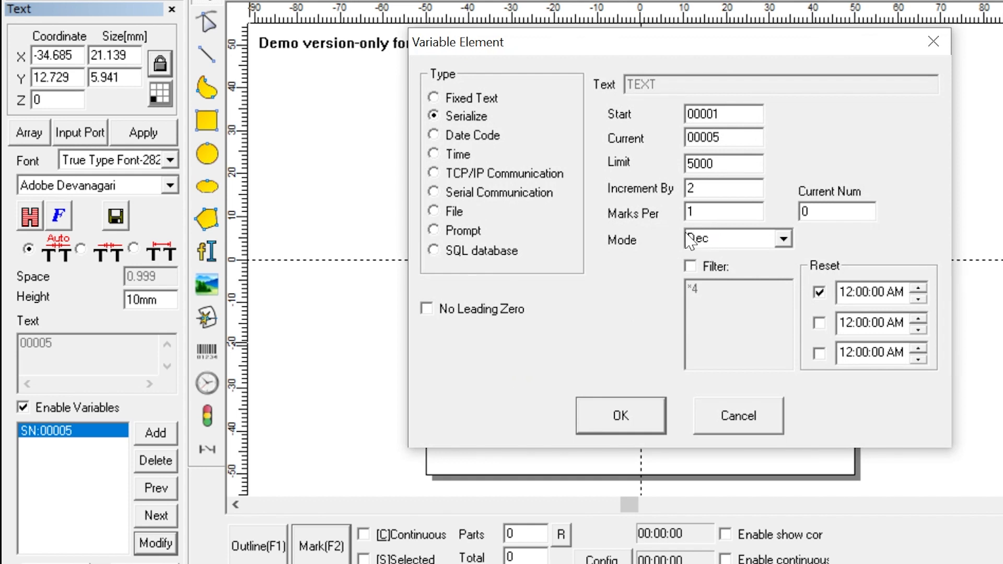
{"action": "mouse_move", "coordinate": [483, 178]}
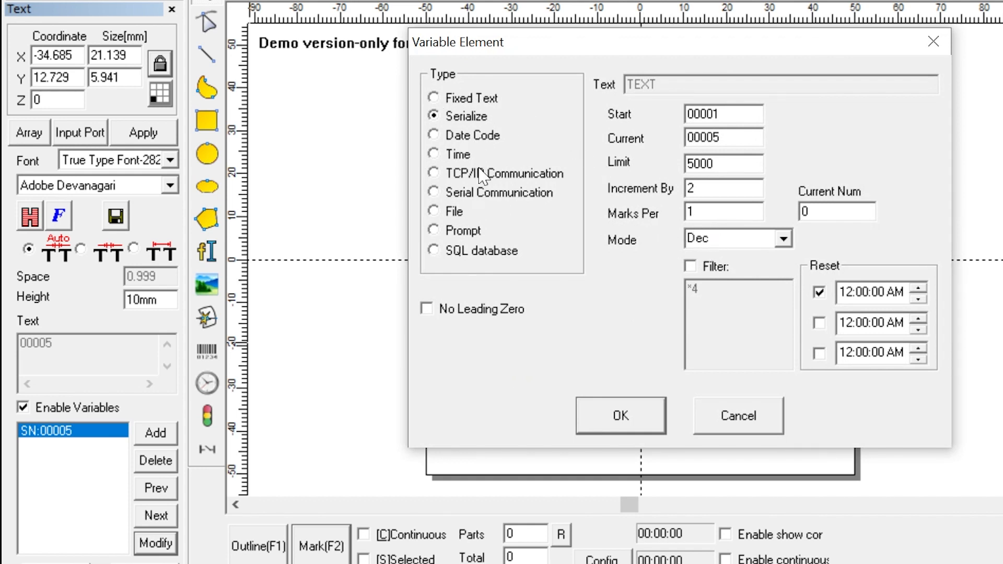
{"action": "mouse_move", "coordinate": [534, 341]}
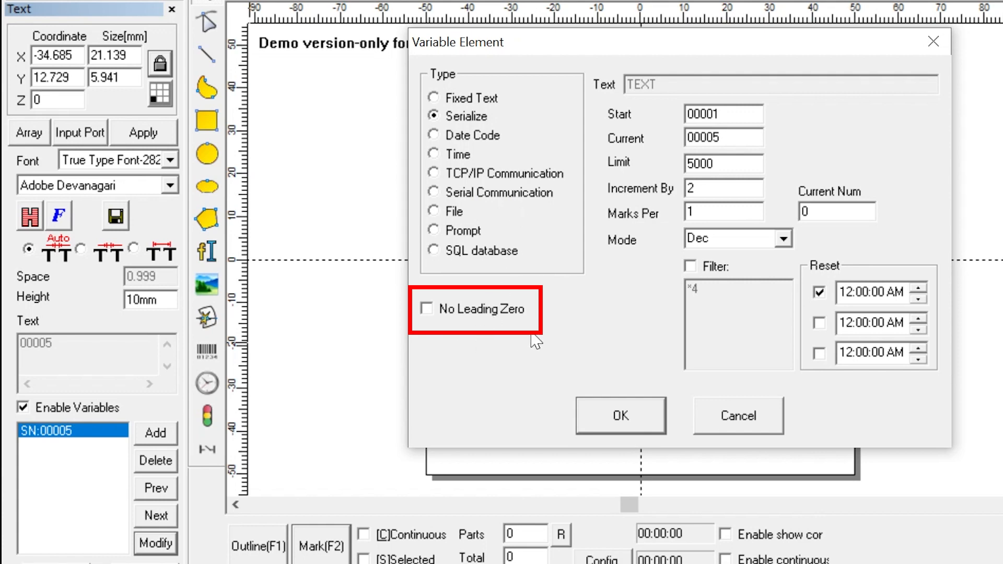
{"action": "mouse_move", "coordinate": [428, 316]}
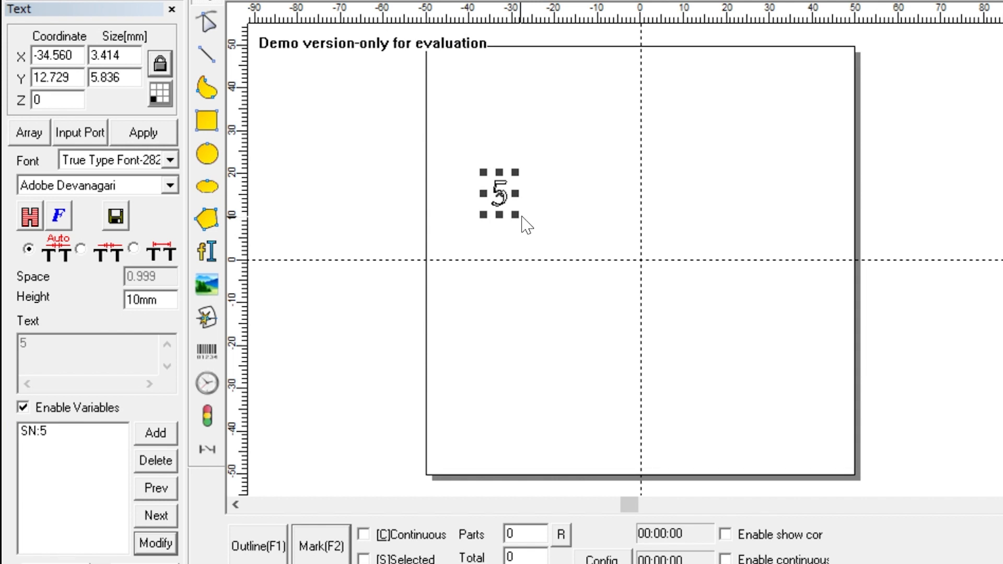
{"action": "mouse_move", "coordinate": [519, 256]}
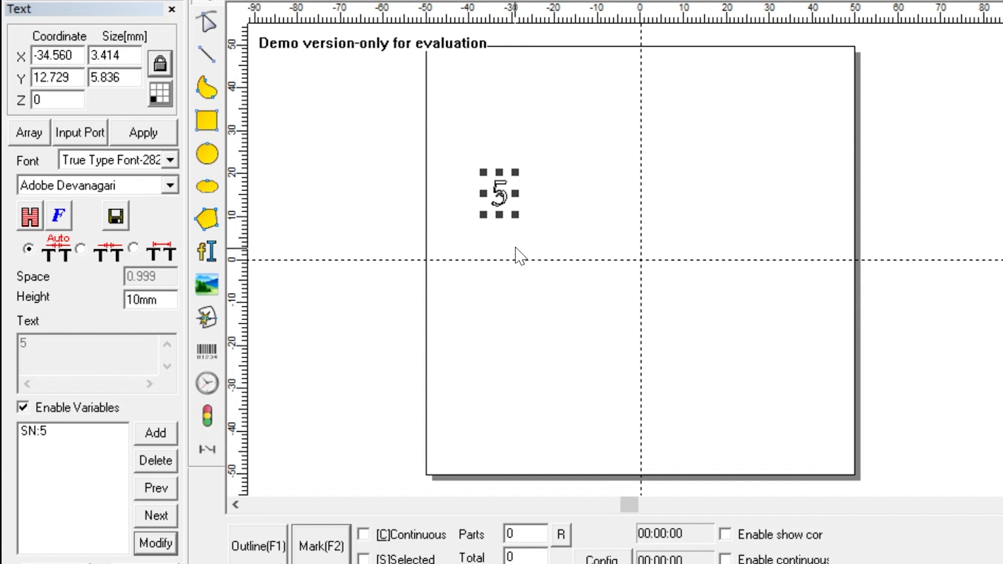
{"action": "mouse_move", "coordinate": [394, 329]}
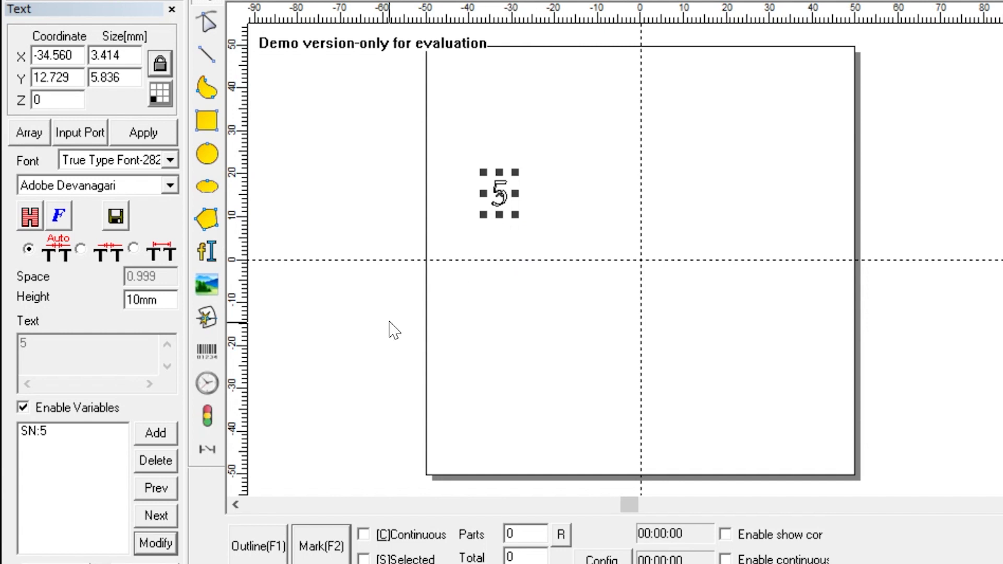
- Select the SN:5 entry in the Enable Variables list
{"action": "left_click", "coordinate": [51, 431]}
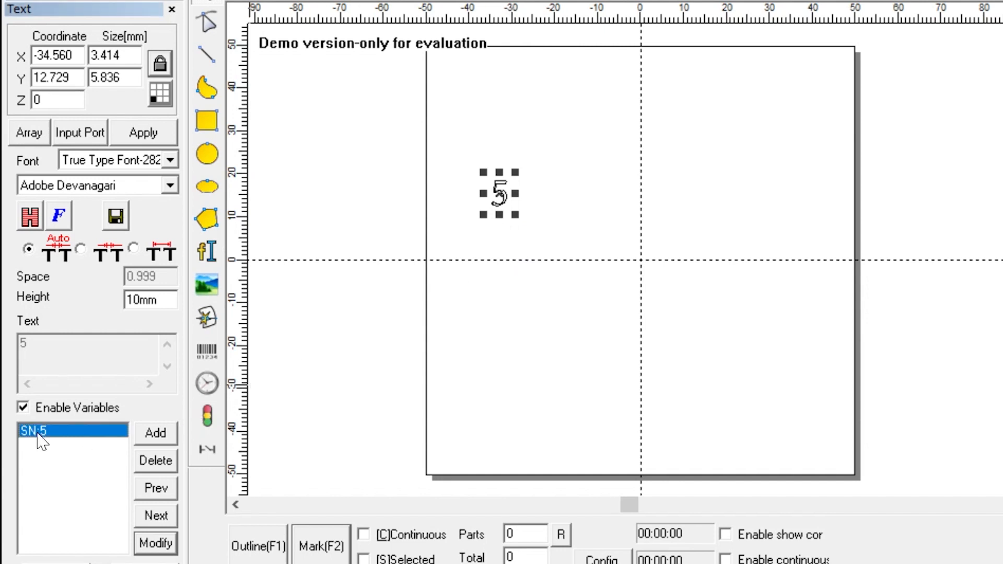
- Change the serial element into a Date Code showing Month -02
{"action": "left_click", "coordinate": [154, 545]}
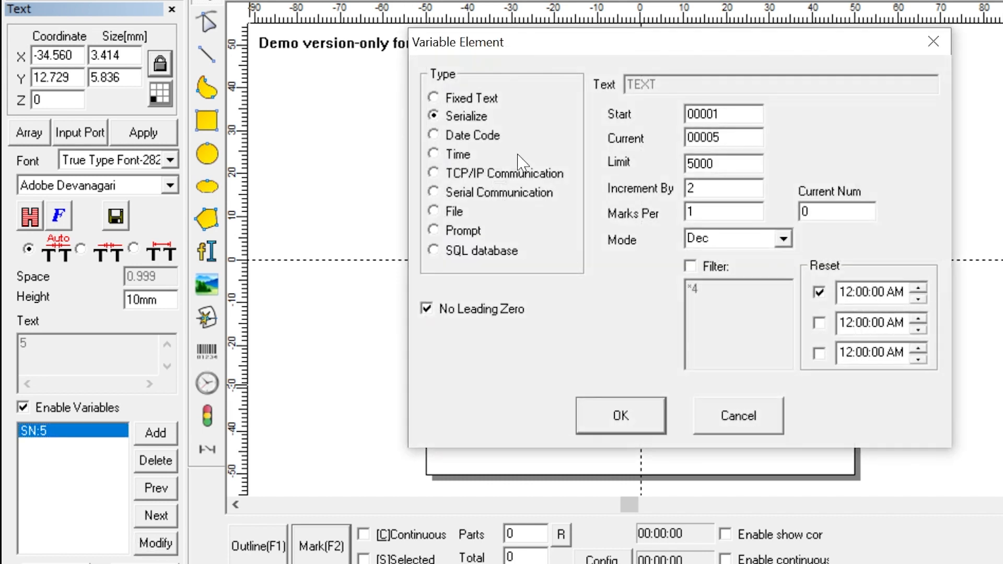
{"action": "mouse_move", "coordinate": [460, 131]}
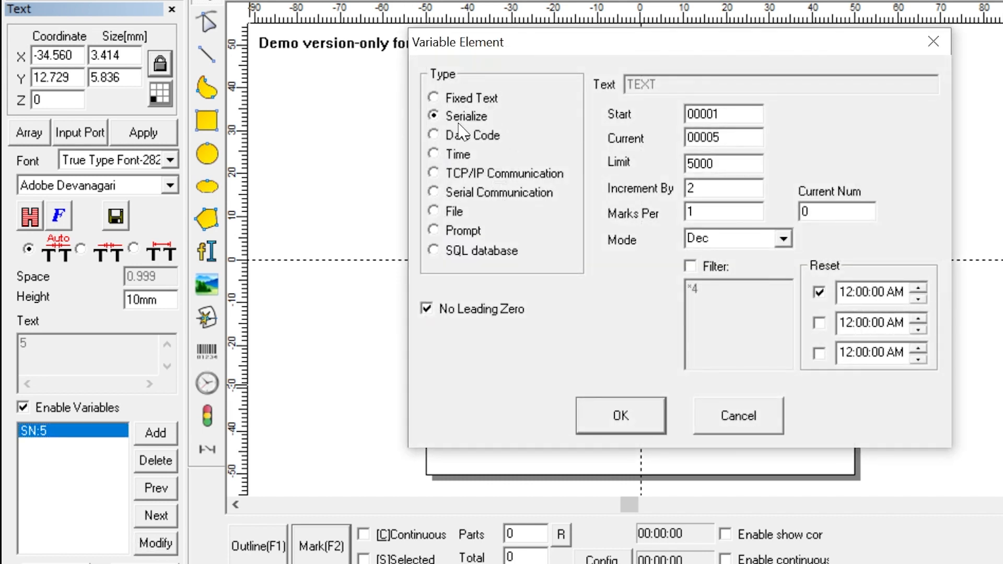
{"action": "left_click", "coordinate": [434, 135]}
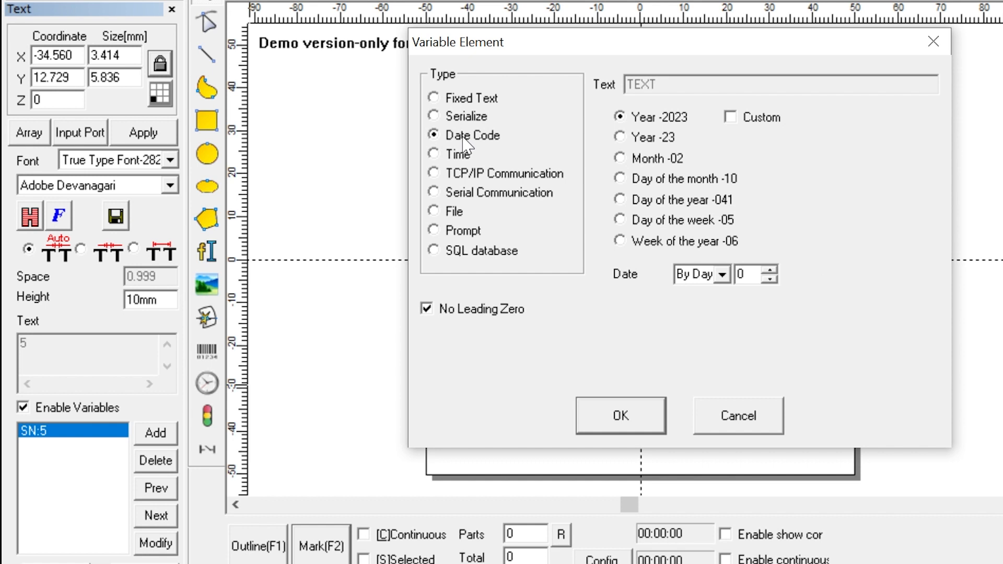
{"action": "mouse_move", "coordinate": [700, 151]}
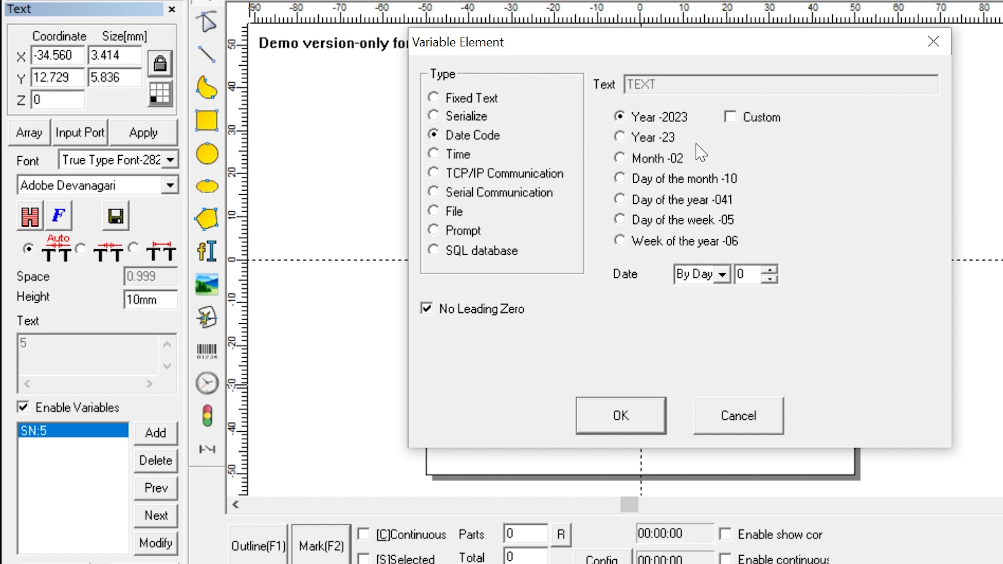
{"action": "mouse_move", "coordinate": [673, 148]}
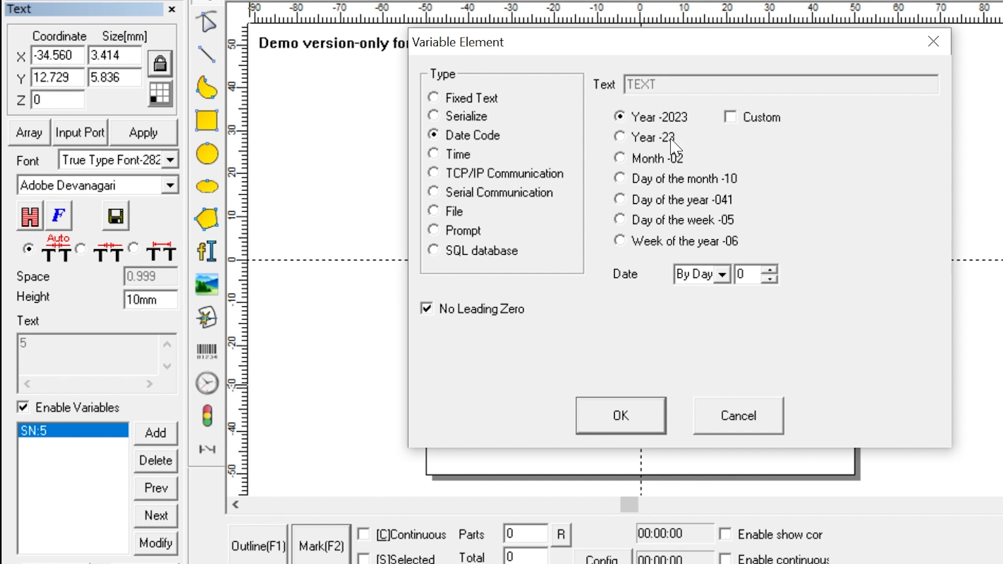
{"action": "mouse_move", "coordinate": [667, 150]}
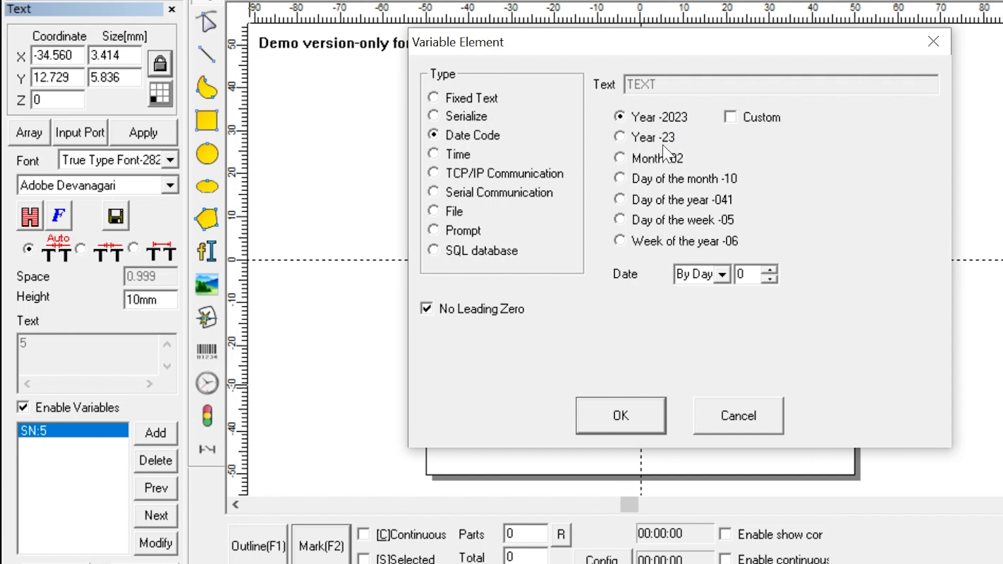
{"action": "mouse_move", "coordinate": [681, 175]}
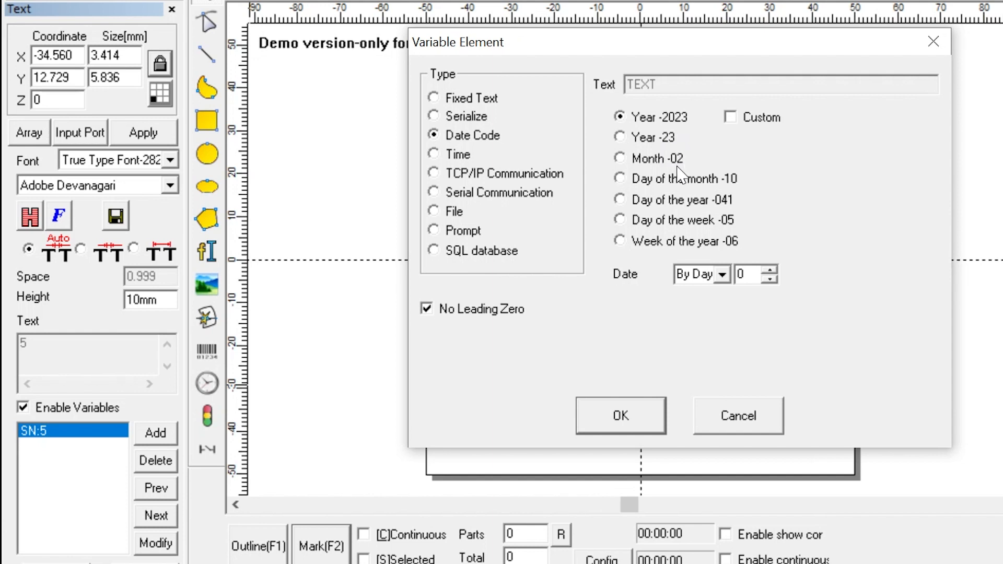
{"action": "mouse_move", "coordinate": [726, 196]}
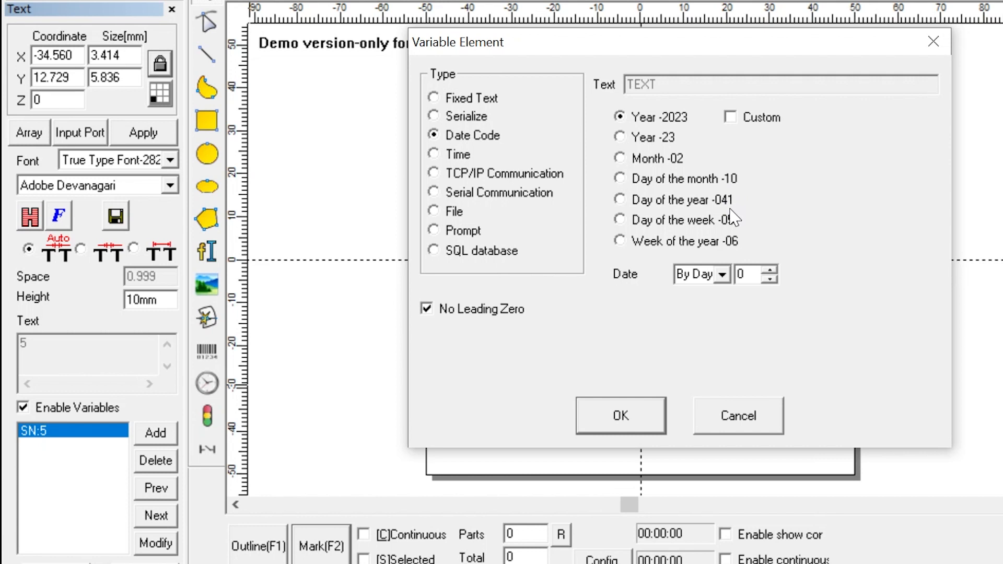
{"action": "mouse_move", "coordinate": [737, 250]}
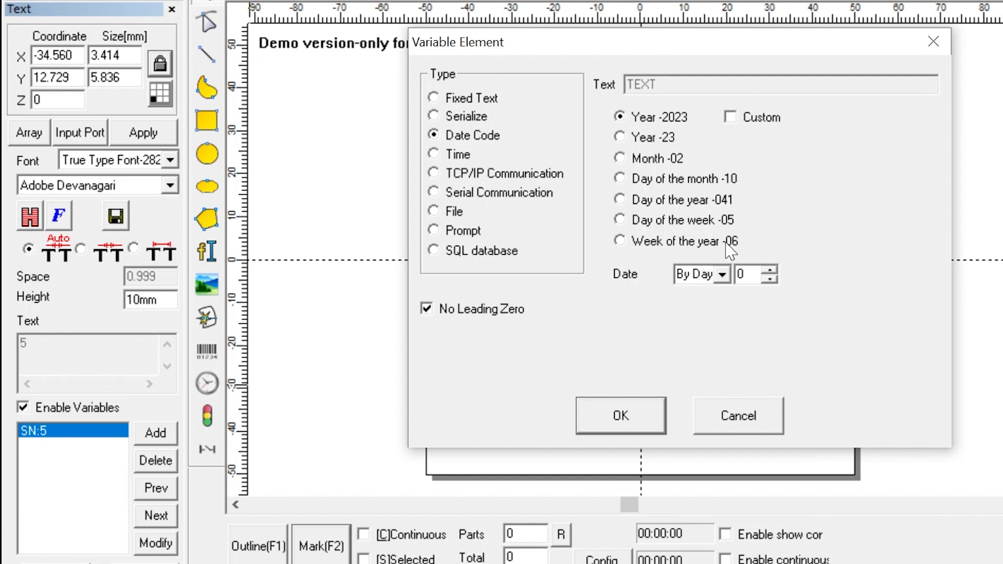
{"action": "mouse_move", "coordinate": [656, 171]}
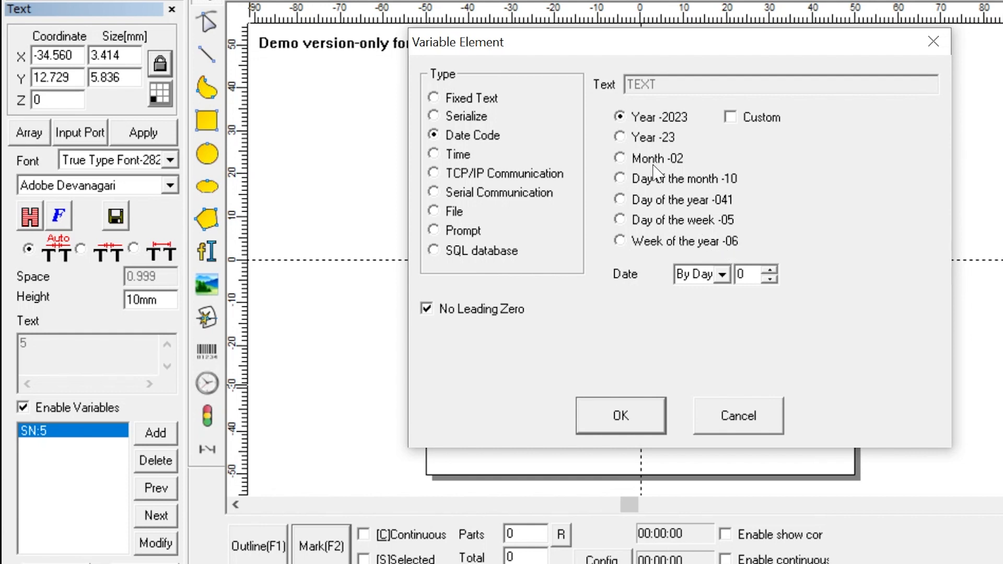
{"action": "left_click", "coordinate": [620, 157]}
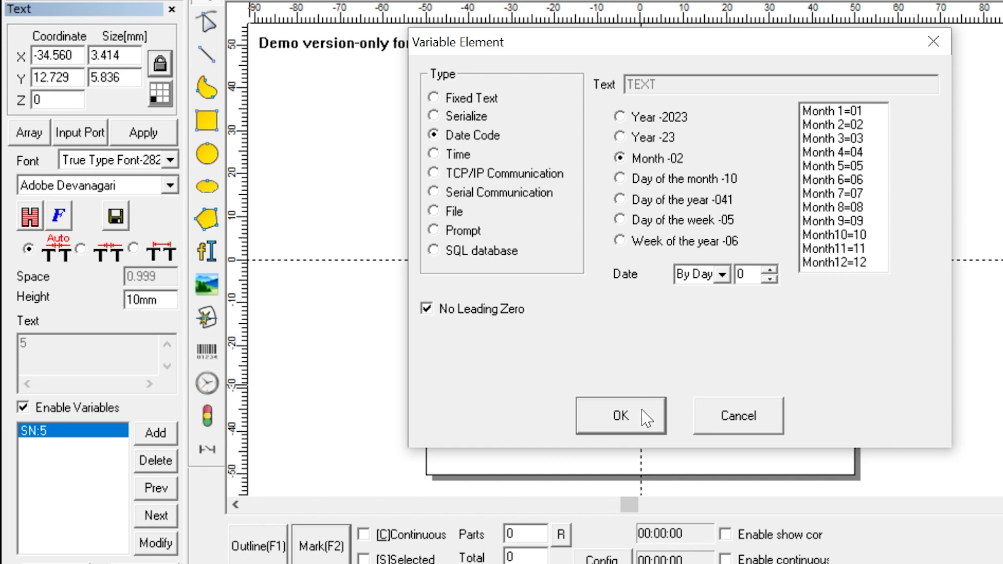
{"action": "left_click", "coordinate": [620, 415]}
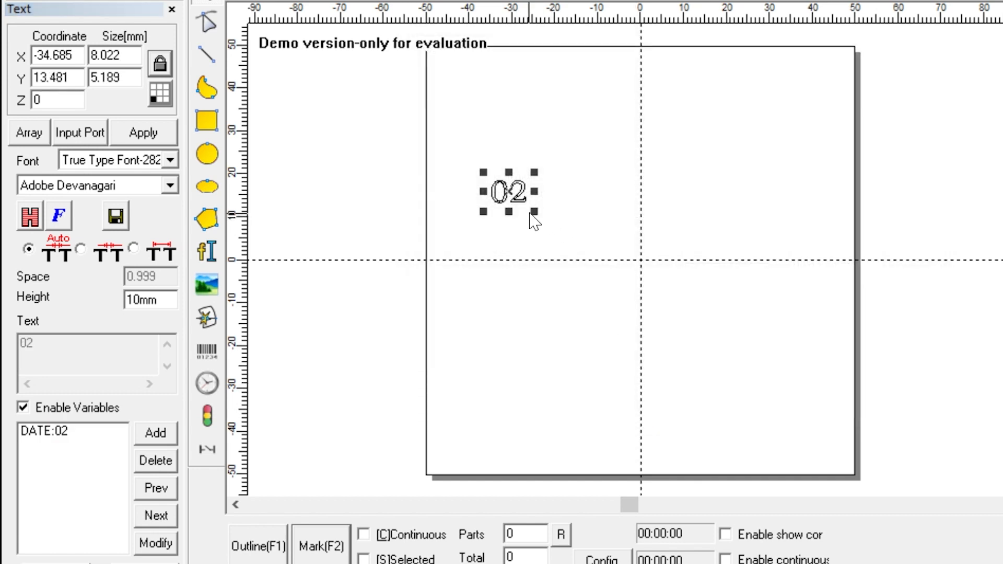
{"action": "mouse_move", "coordinate": [537, 230]}
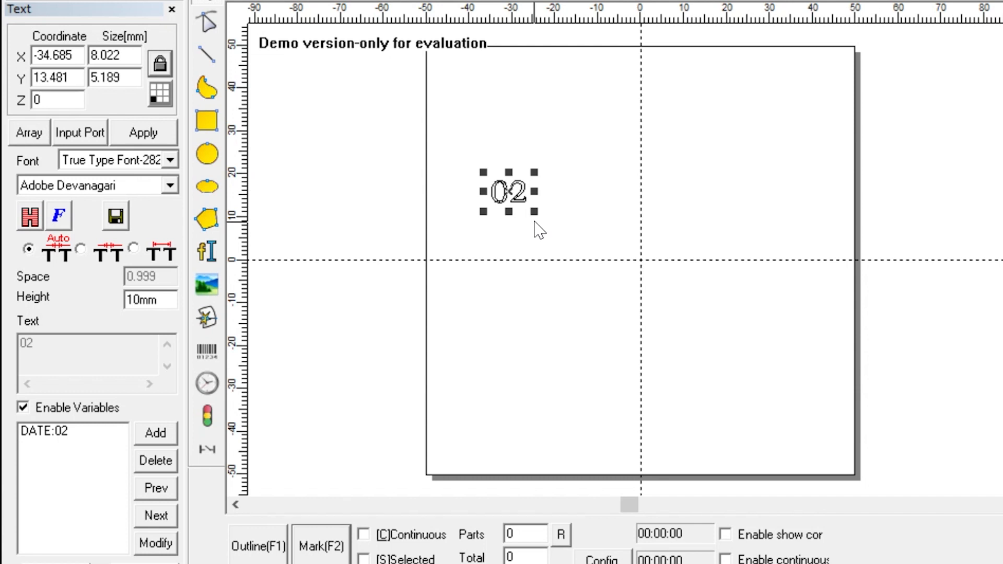
{"action": "mouse_move", "coordinate": [92, 456]}
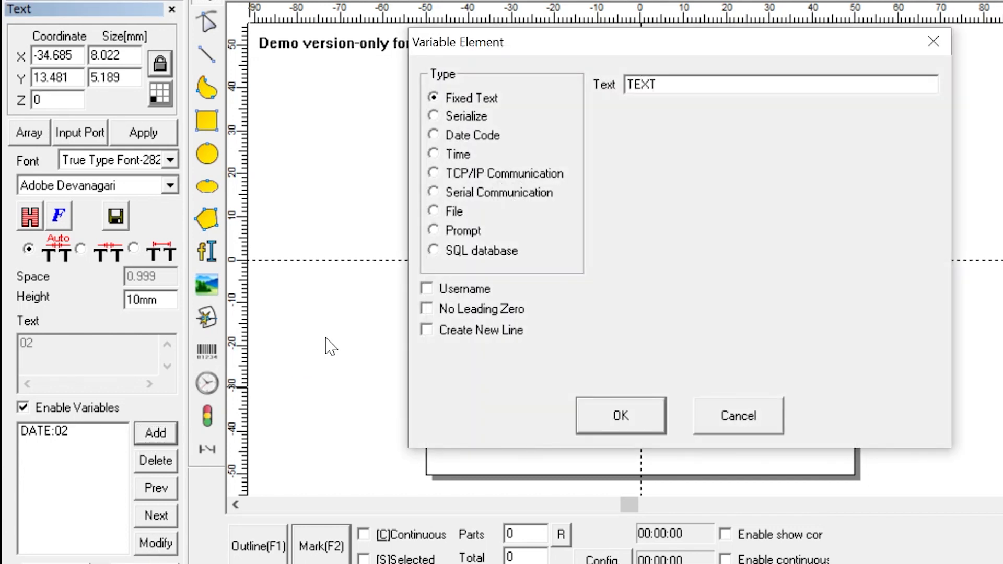
{"action": "mouse_move", "coordinate": [480, 143]}
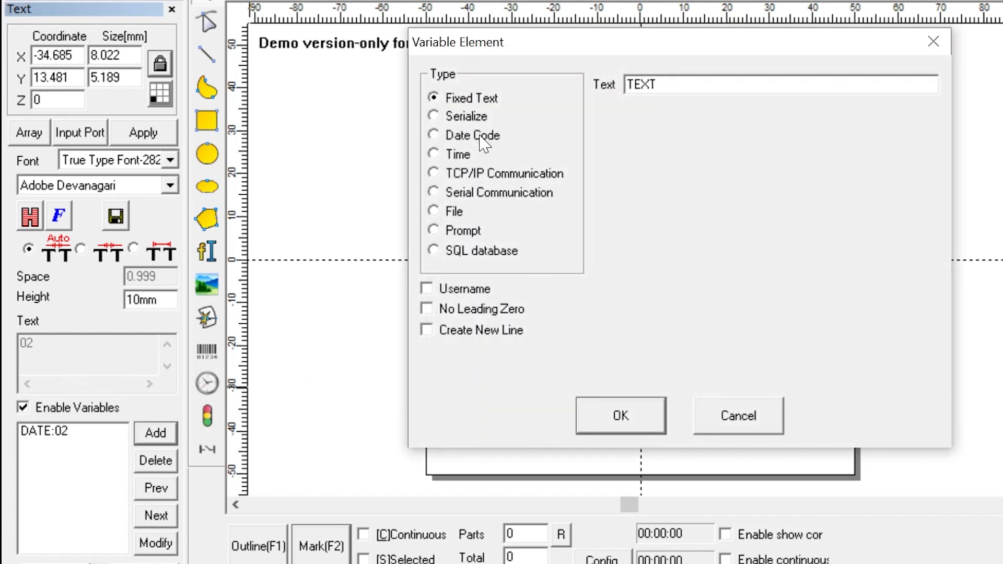
- Add Day of the month and Year -2023 date code elements so the text reads 02102023
{"action": "left_click", "coordinate": [434, 135]}
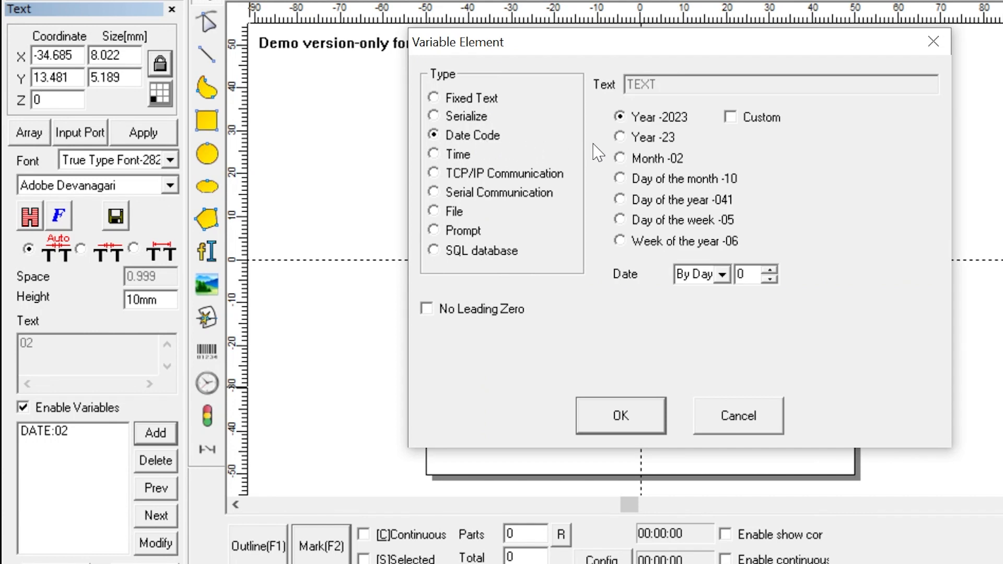
{"action": "mouse_move", "coordinate": [625, 192]}
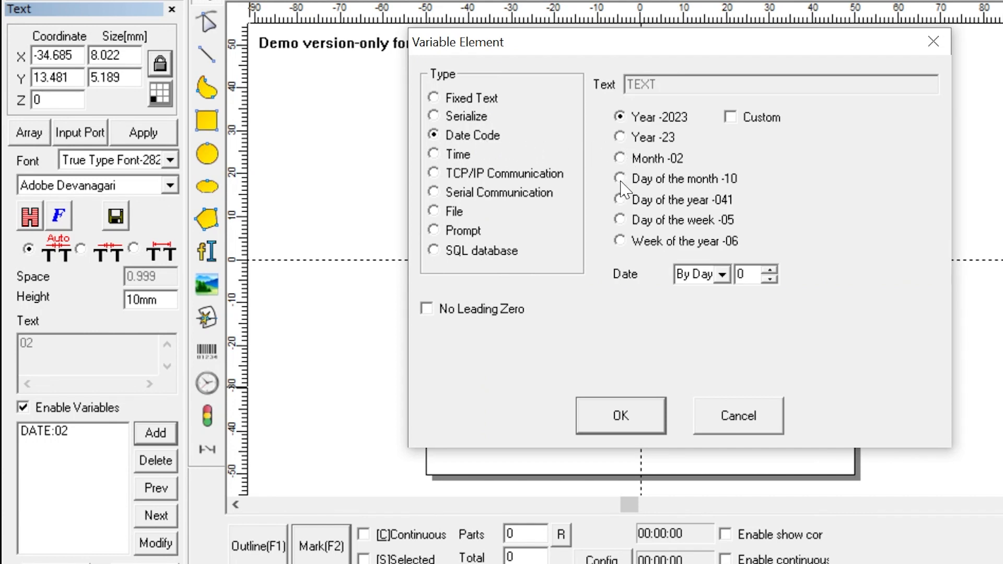
{"action": "left_click", "coordinate": [620, 177]}
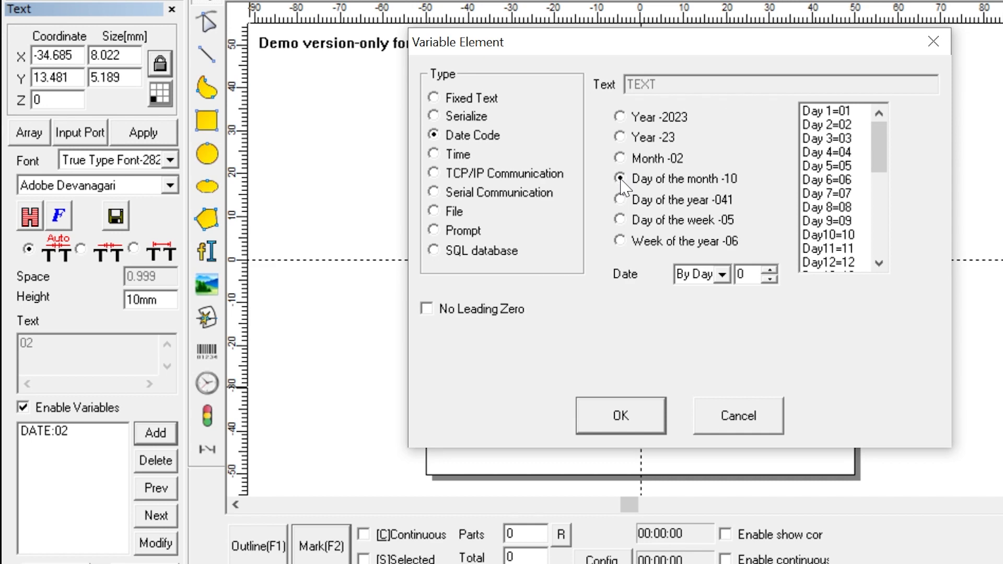
{"action": "left_click", "coordinate": [620, 414]}
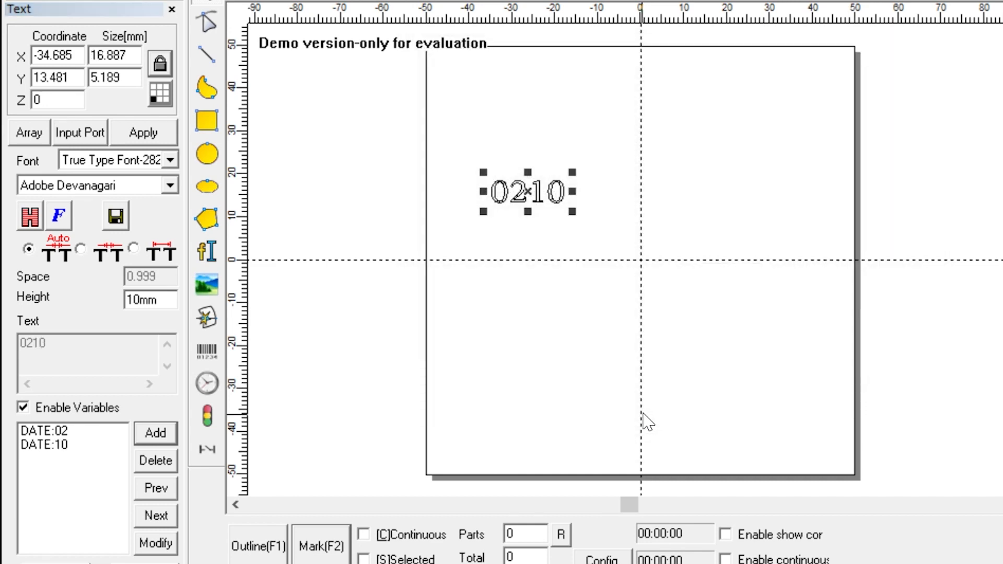
{"action": "left_click", "coordinate": [155, 433]}
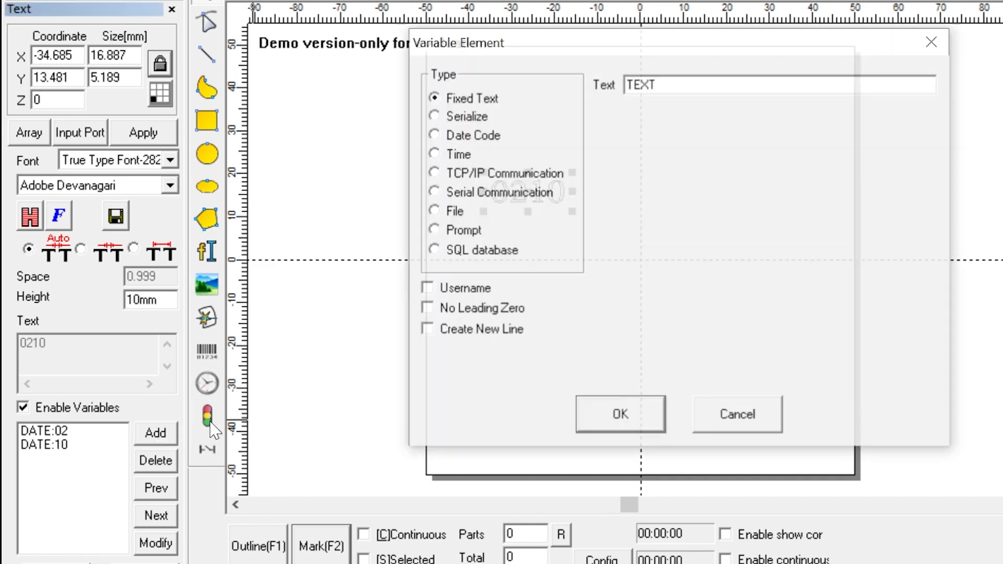
{"action": "left_click", "coordinate": [435, 135]}
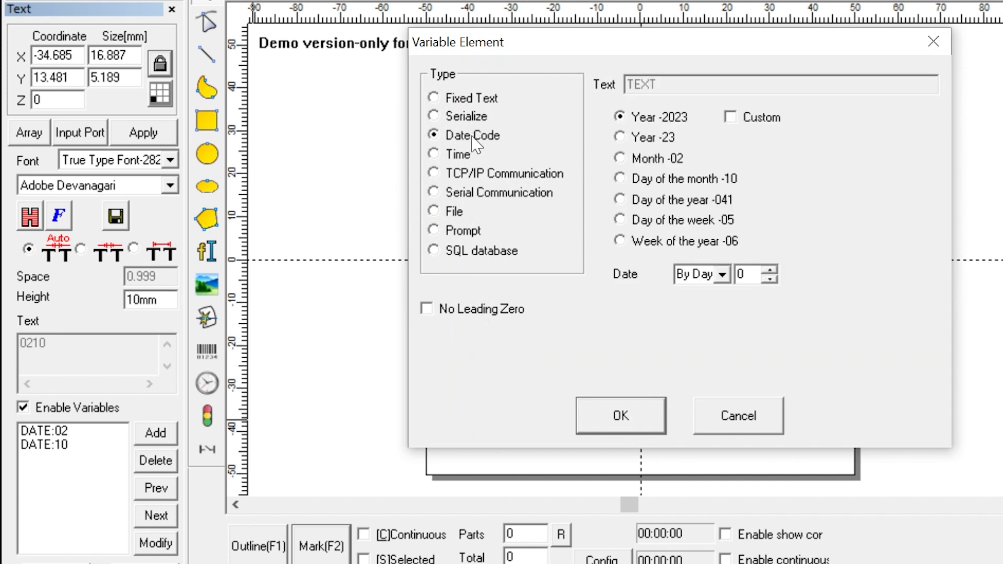
{"action": "mouse_move", "coordinate": [633, 412]}
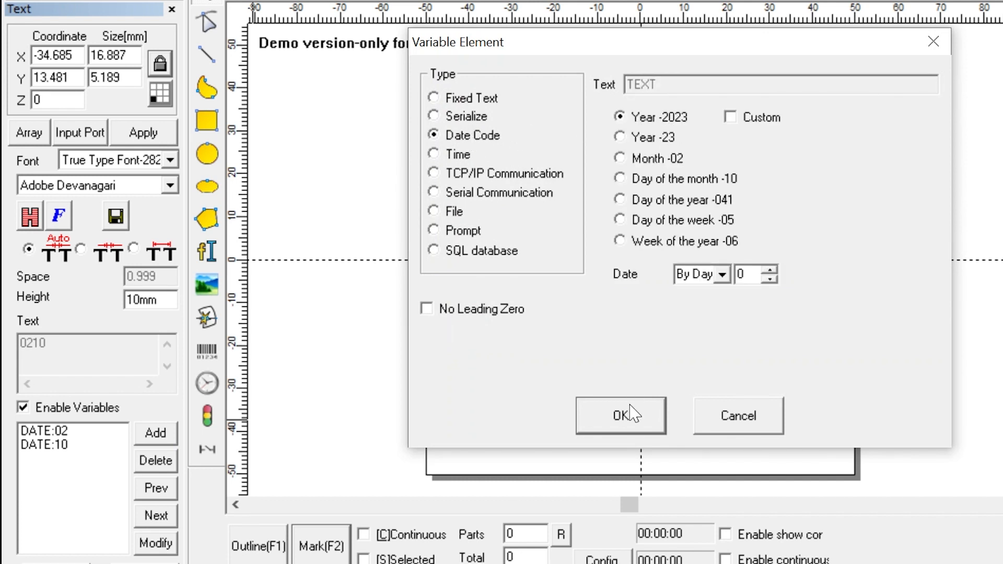
{"action": "left_click", "coordinate": [620, 415]}
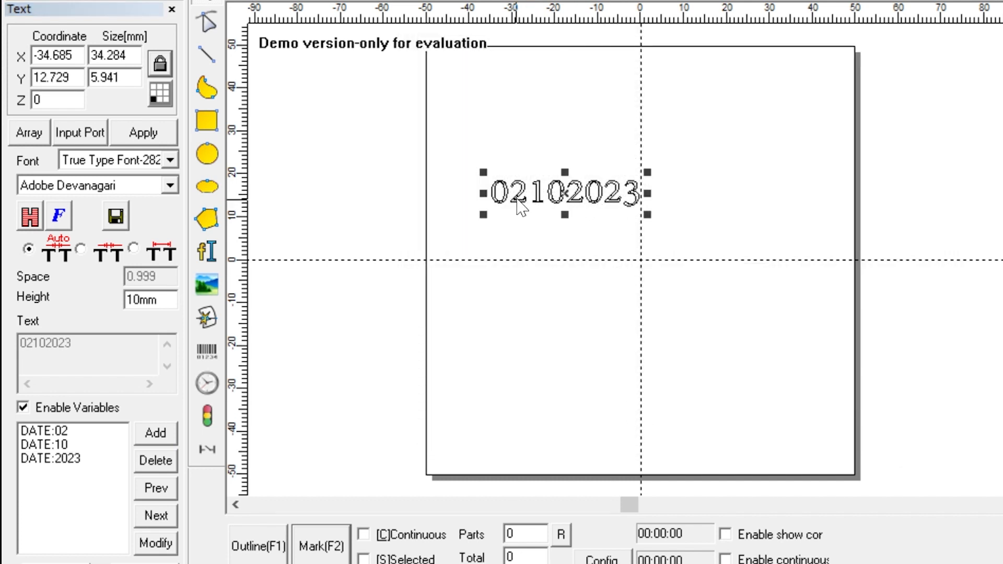
{"action": "mouse_move", "coordinate": [624, 215]}
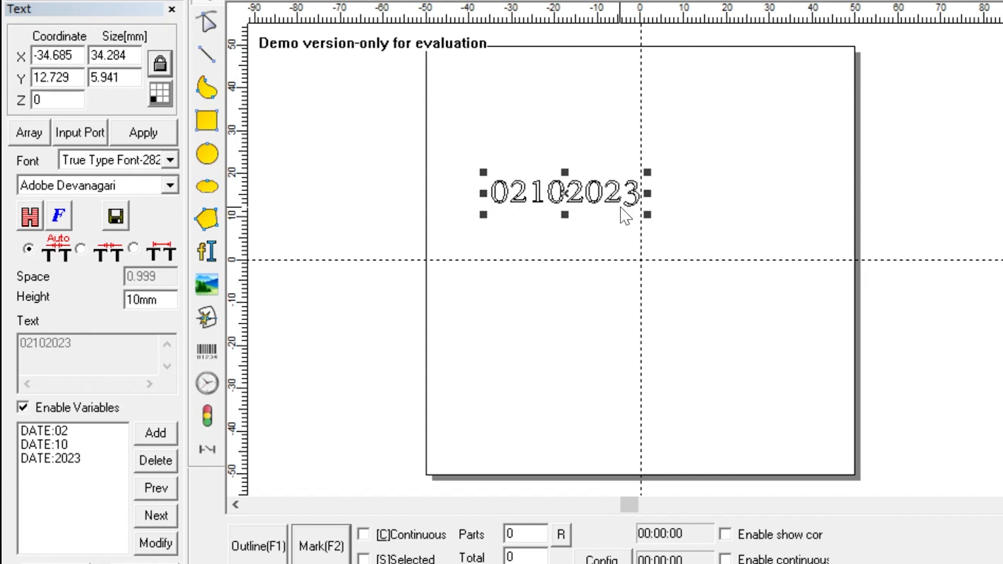
{"action": "mouse_move", "coordinate": [578, 203]}
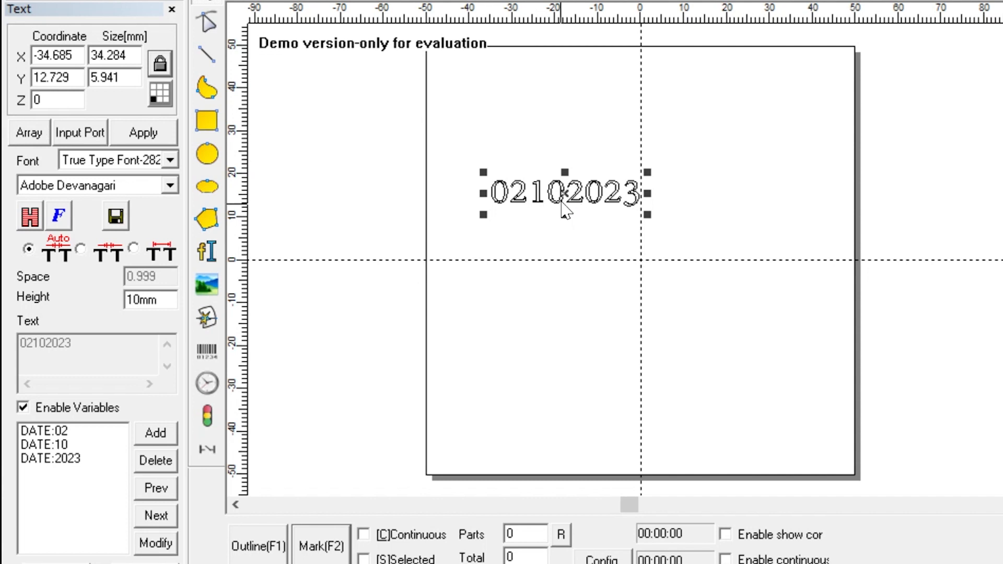
{"action": "mouse_move", "coordinate": [569, 208]}
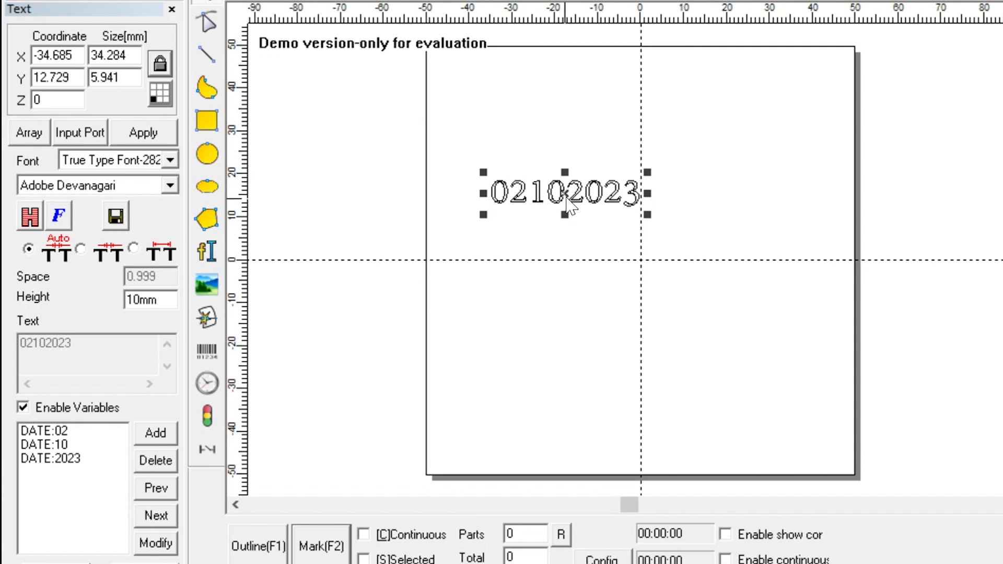
{"action": "mouse_move", "coordinate": [579, 208]}
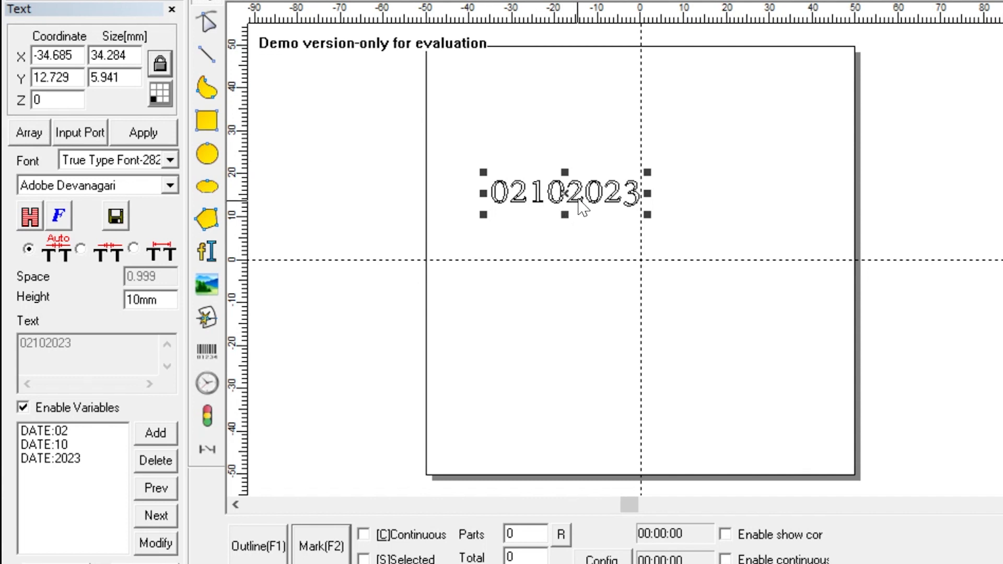
{"action": "mouse_move", "coordinate": [543, 211]}
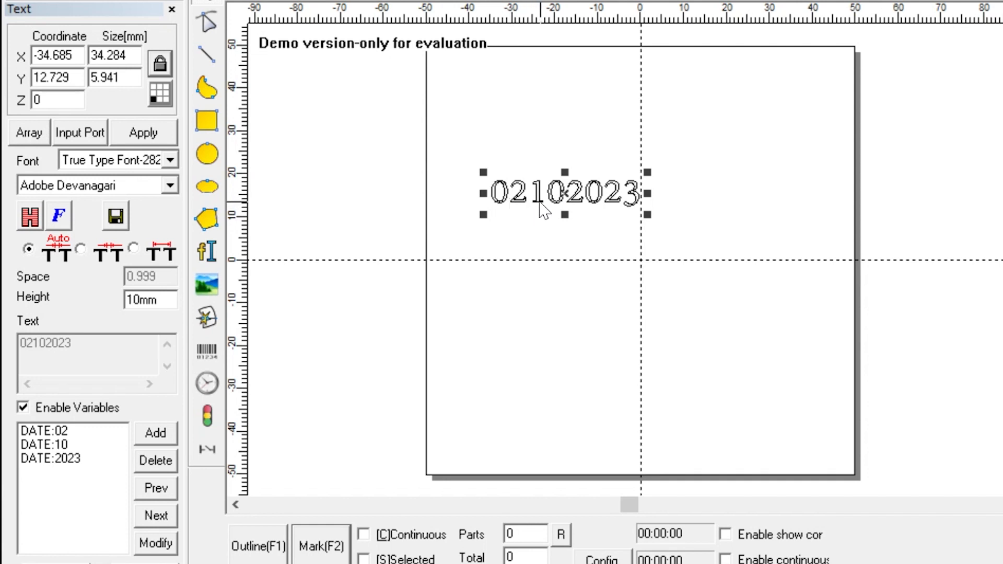
{"action": "mouse_move", "coordinate": [122, 450]}
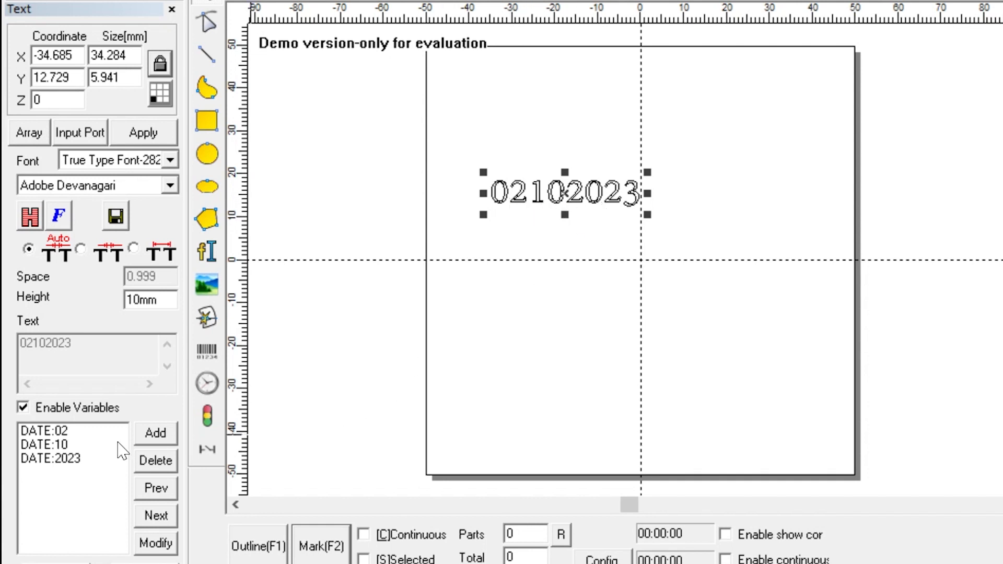
- Add a Fixed Text element containing '/' after the year
{"action": "left_click", "coordinate": [155, 432]}
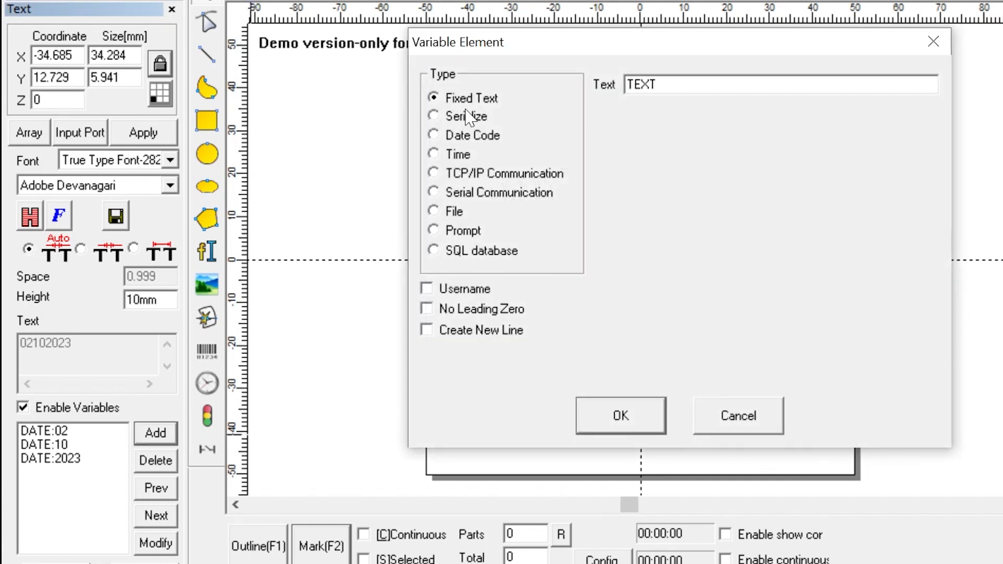
{"action": "left_click", "coordinate": [665, 84]}
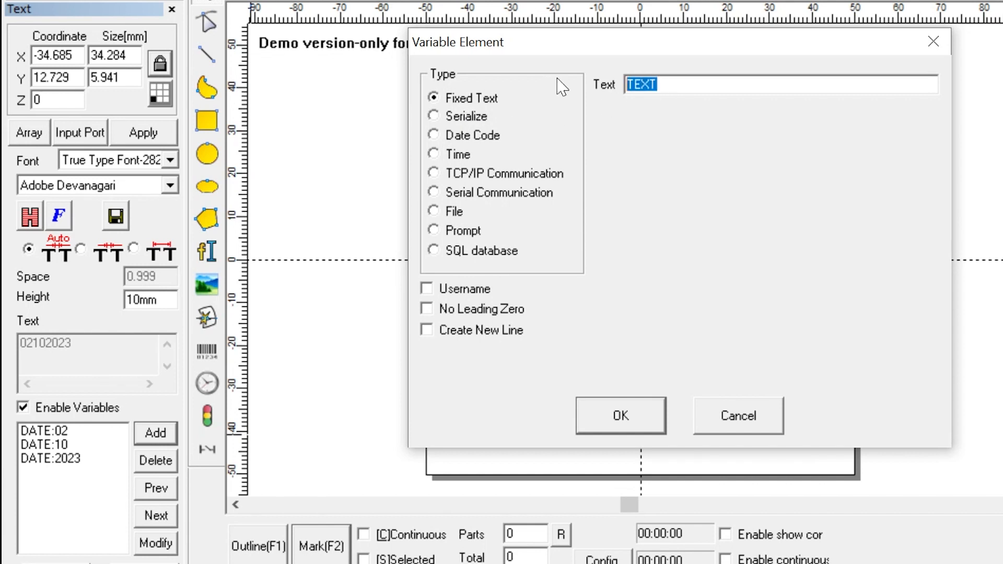
{"action": "type", "text": "/"}
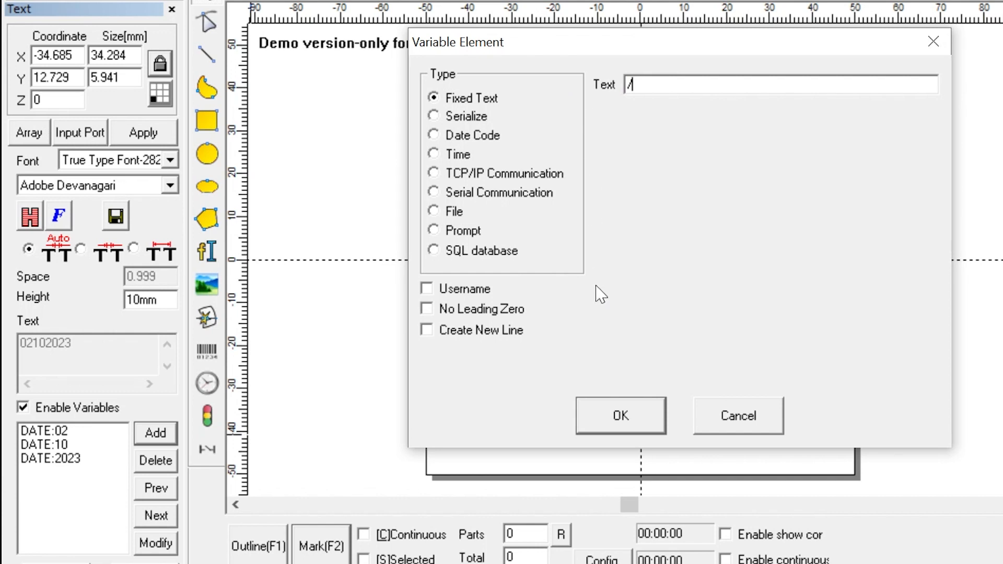
{"action": "left_click", "coordinate": [619, 414]}
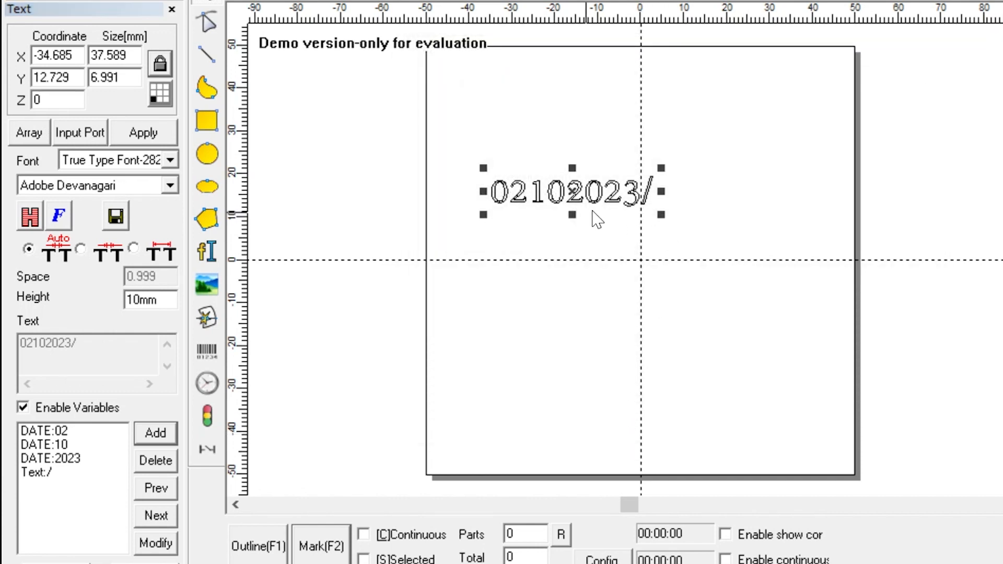
{"action": "mouse_move", "coordinate": [544, 214]}
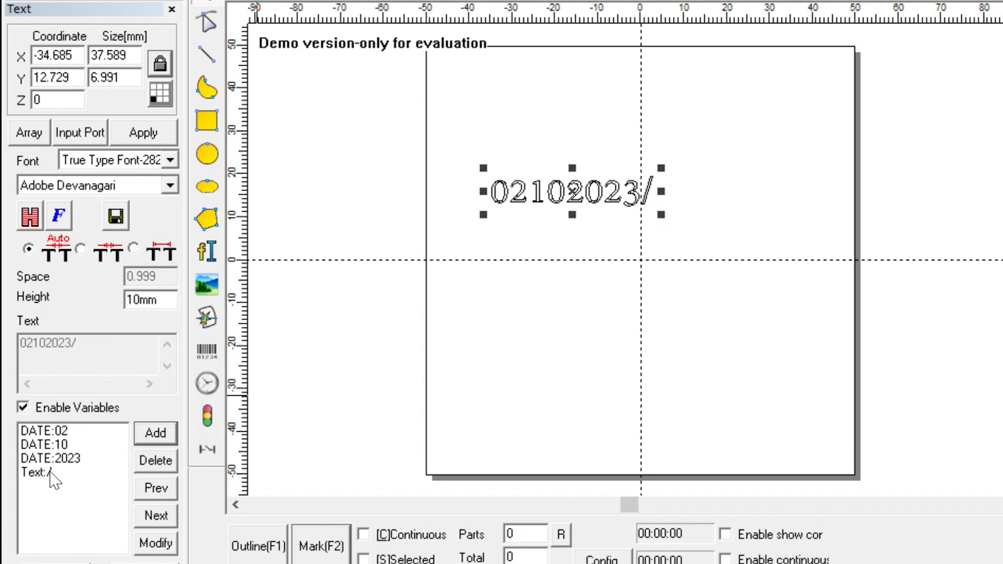
- Move the Text:/ element earlier with Prev so the slash follows DATE:02
{"action": "left_click", "coordinate": [57, 472]}
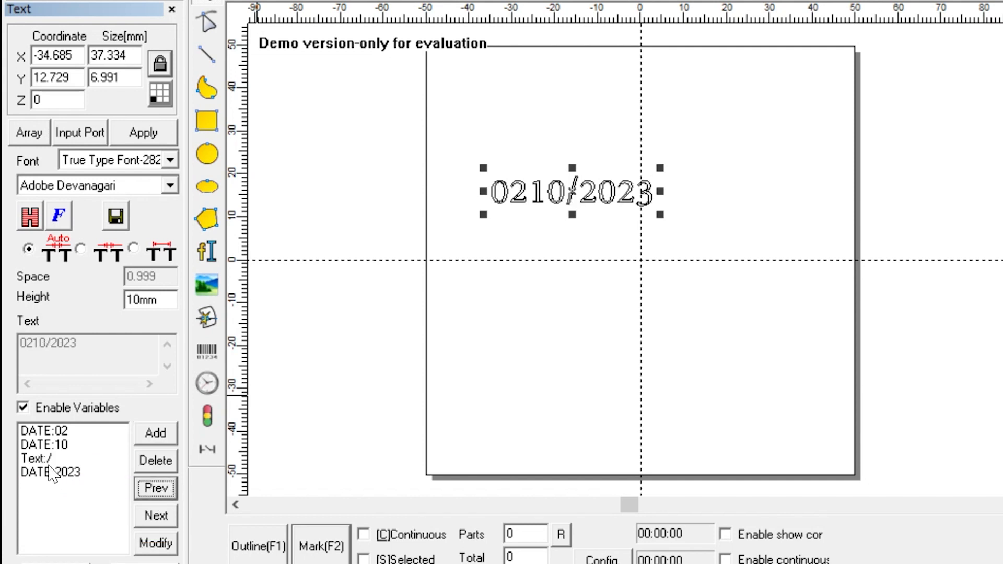
{"action": "mouse_move", "coordinate": [48, 471]}
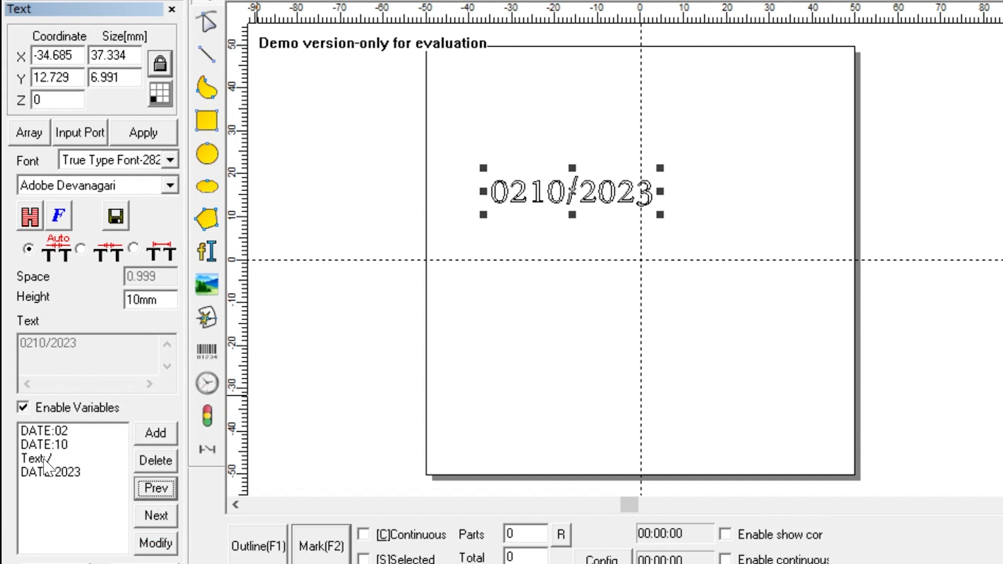
{"action": "left_click", "coordinate": [51, 460]}
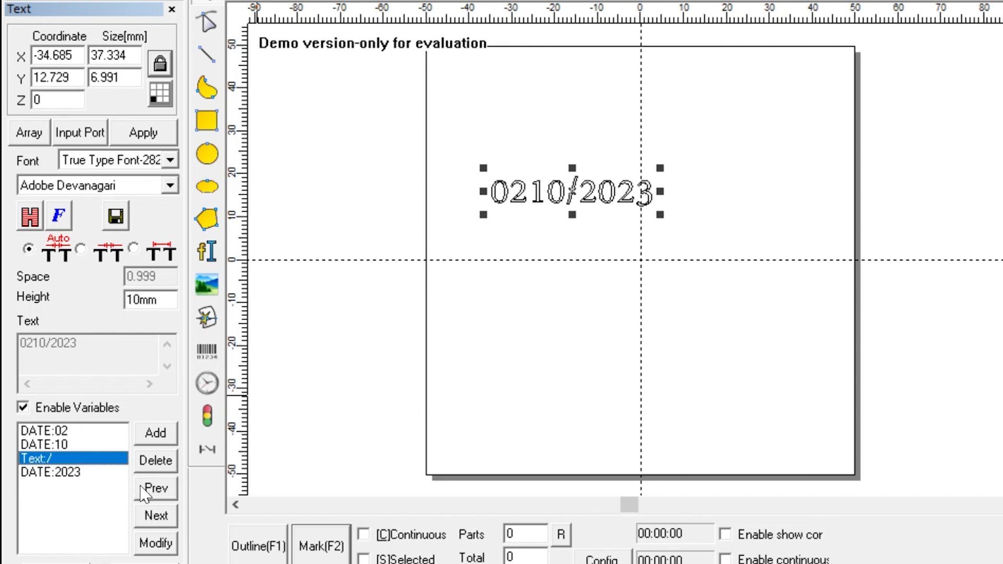
{"action": "left_click", "coordinate": [155, 489]}
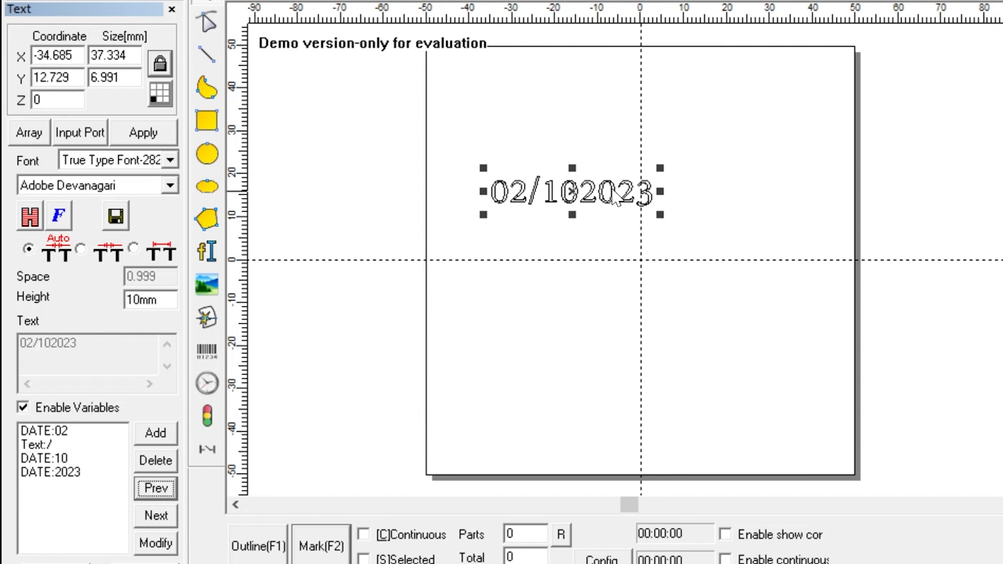
{"action": "mouse_move", "coordinate": [515, 214]}
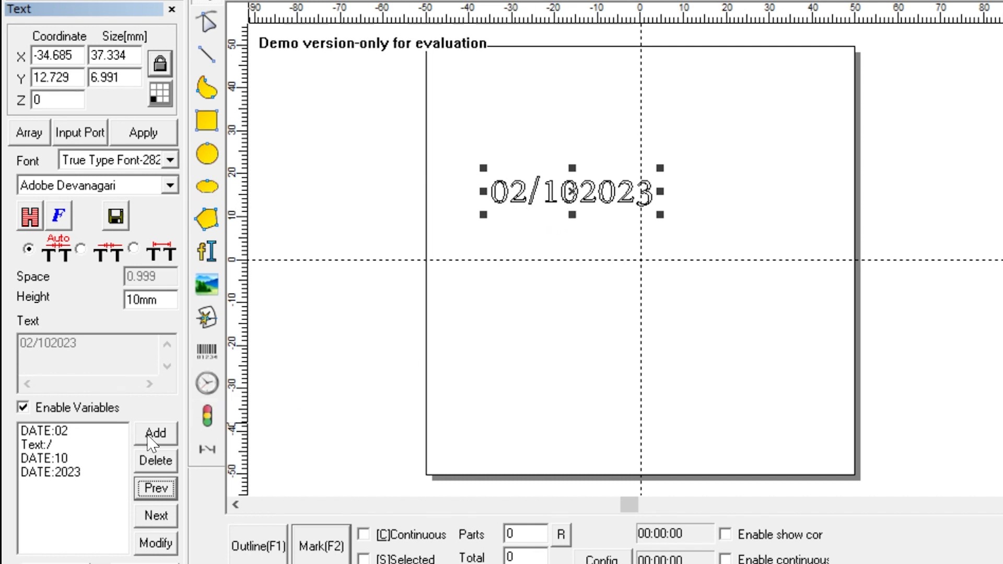
- Add a second fixed-text '/' and move it ahead of the year so the text reads 02/10/2023
{"action": "left_click", "coordinate": [155, 433]}
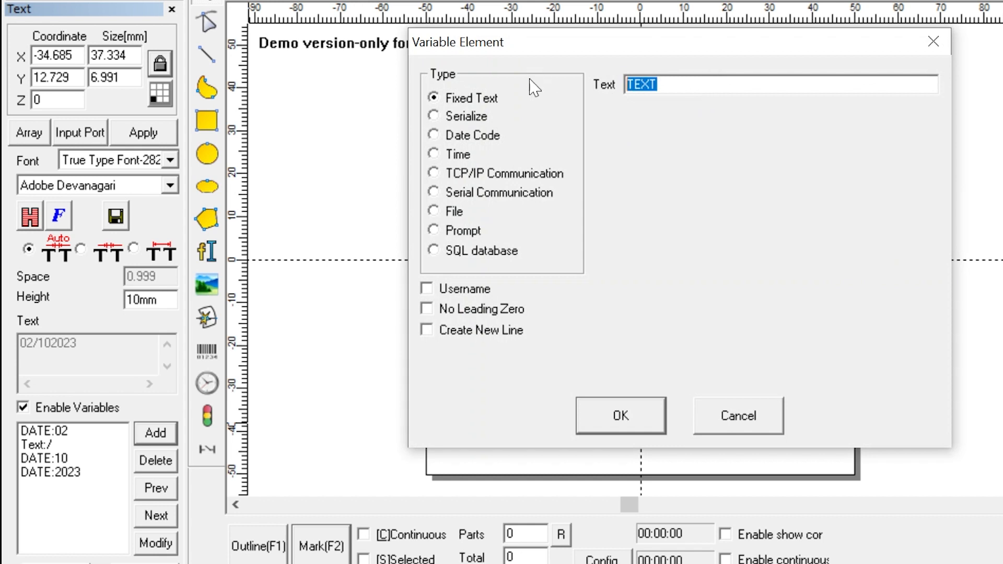
{"action": "type", "text": "/"}
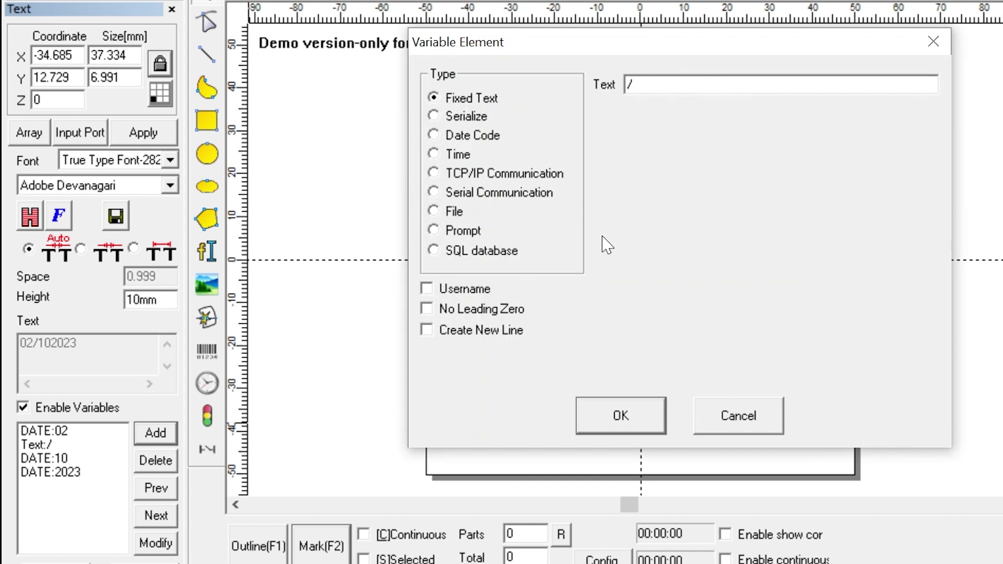
{"action": "left_click", "coordinate": [619, 415]}
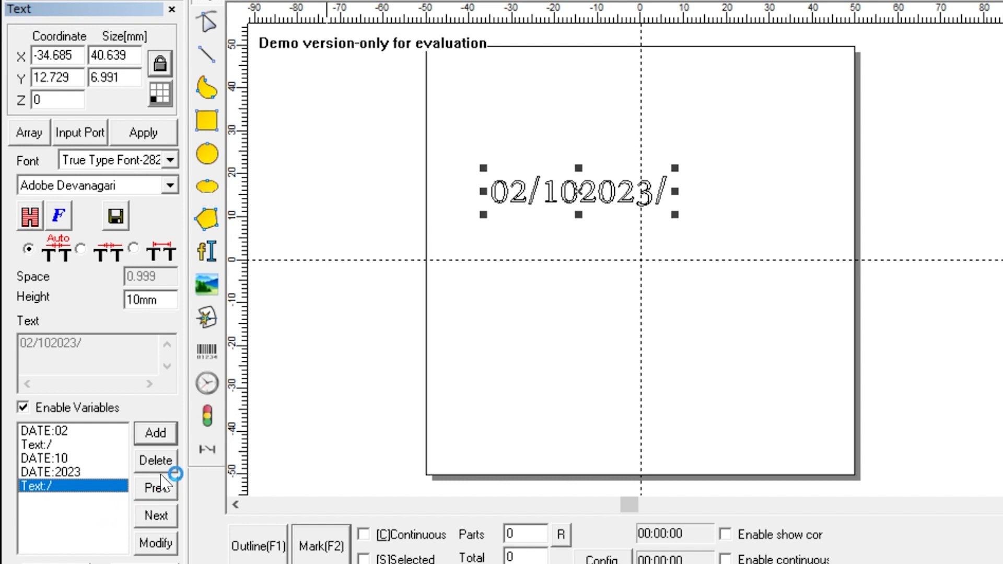
{"action": "left_click", "coordinate": [155, 488]}
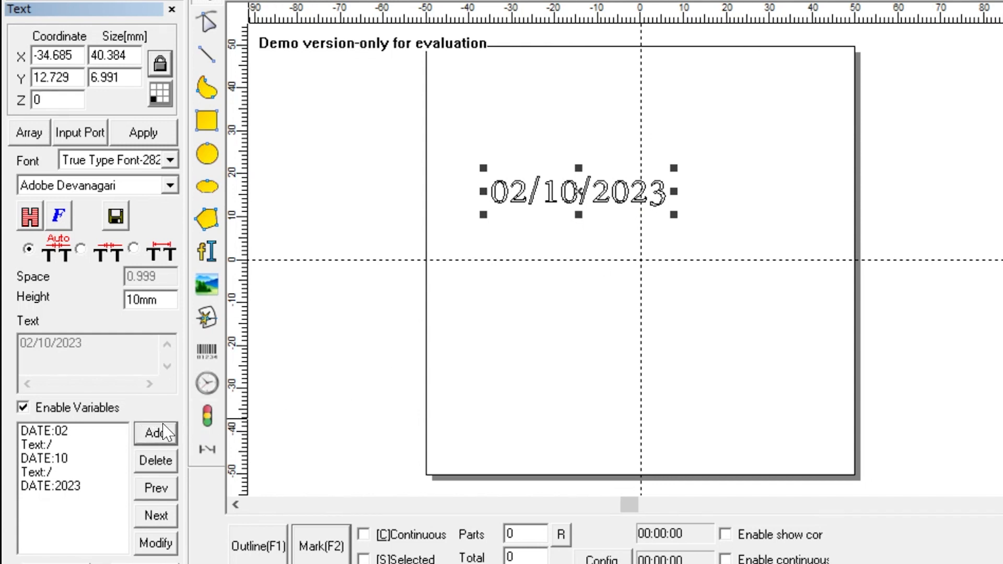
- Append a Time element using the 12-hour hour code, giving 02/10/202308
{"action": "left_click", "coordinate": [154, 433]}
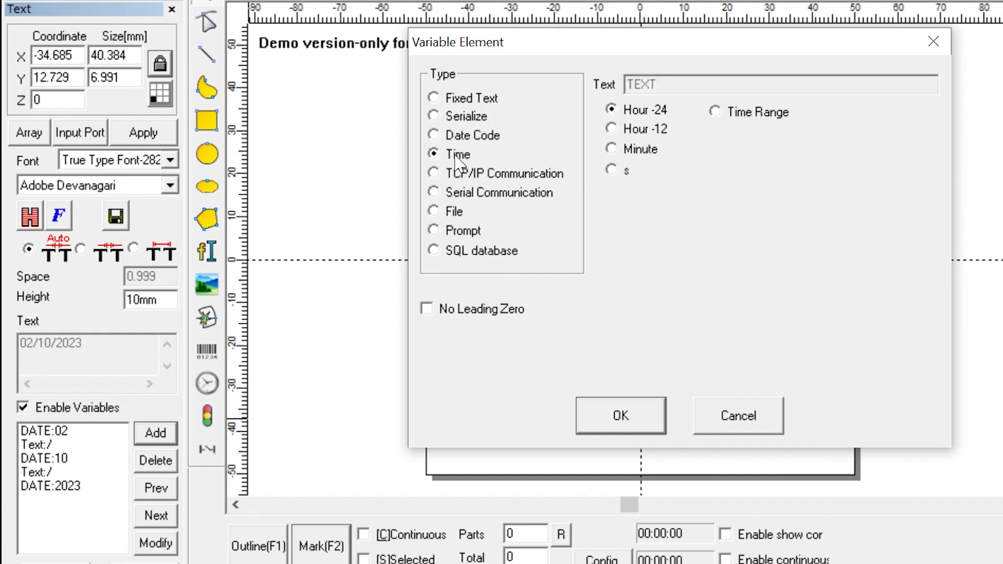
{"action": "mouse_move", "coordinate": [687, 141]}
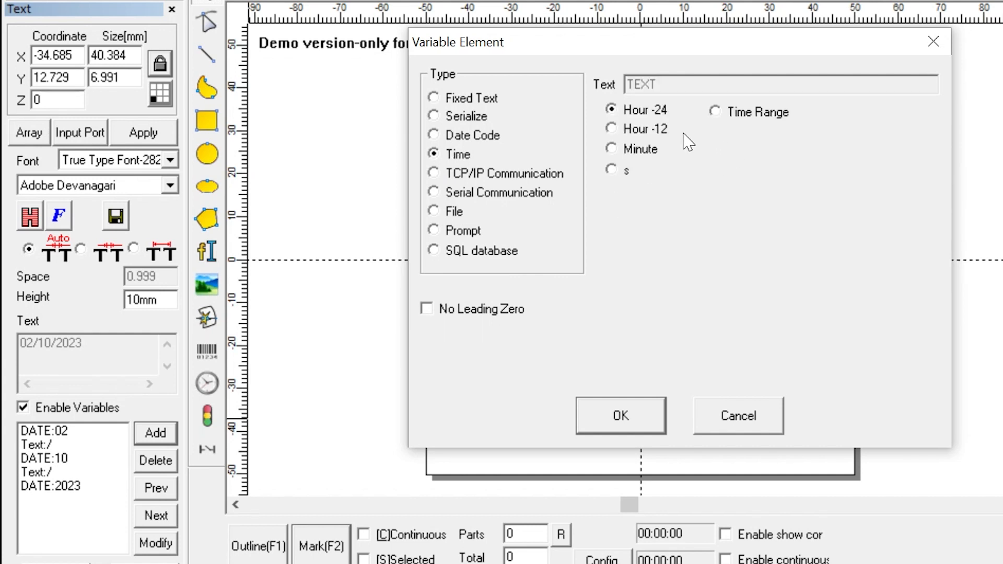
{"action": "mouse_move", "coordinate": [651, 132]}
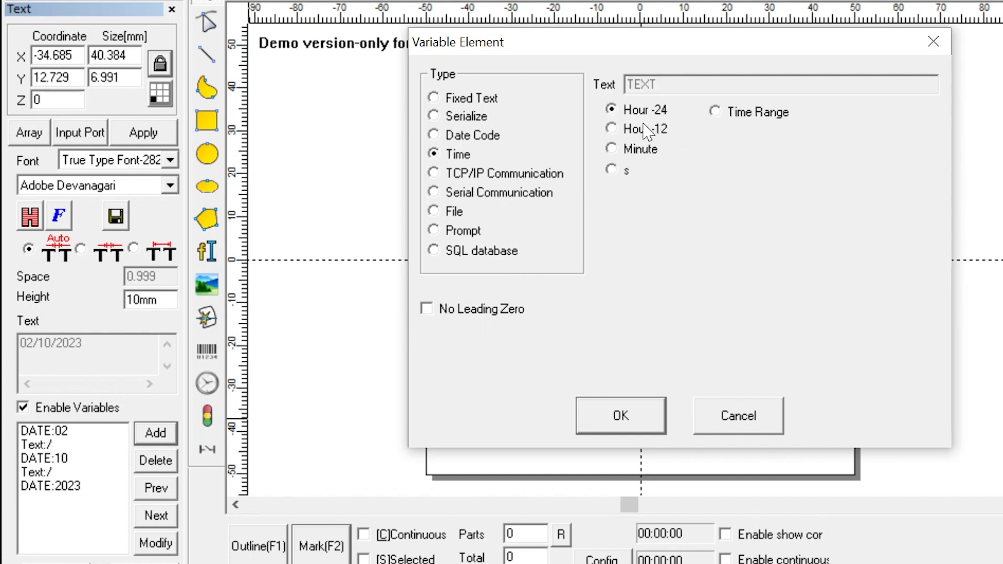
{"action": "mouse_move", "coordinate": [652, 127]}
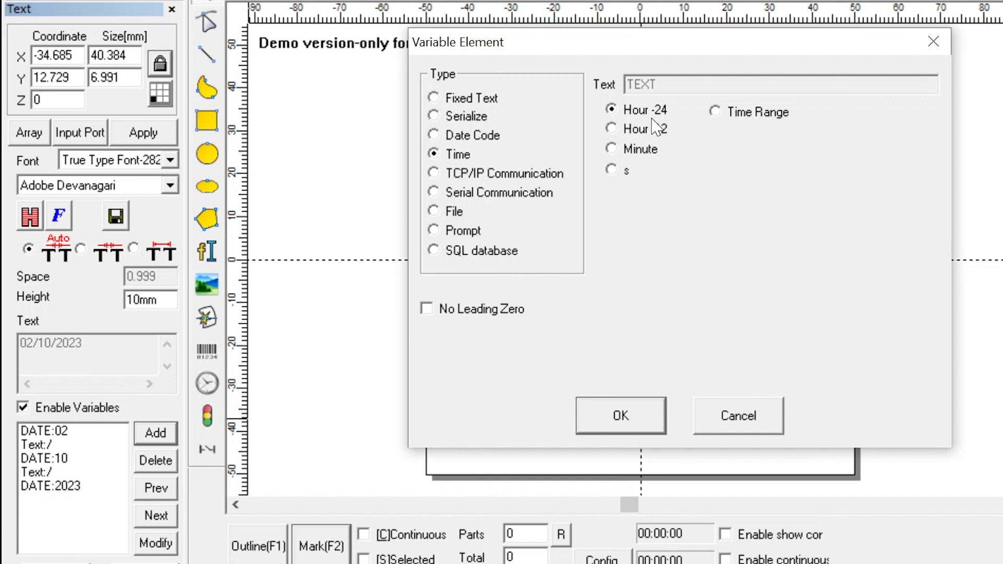
{"action": "mouse_move", "coordinate": [657, 135]}
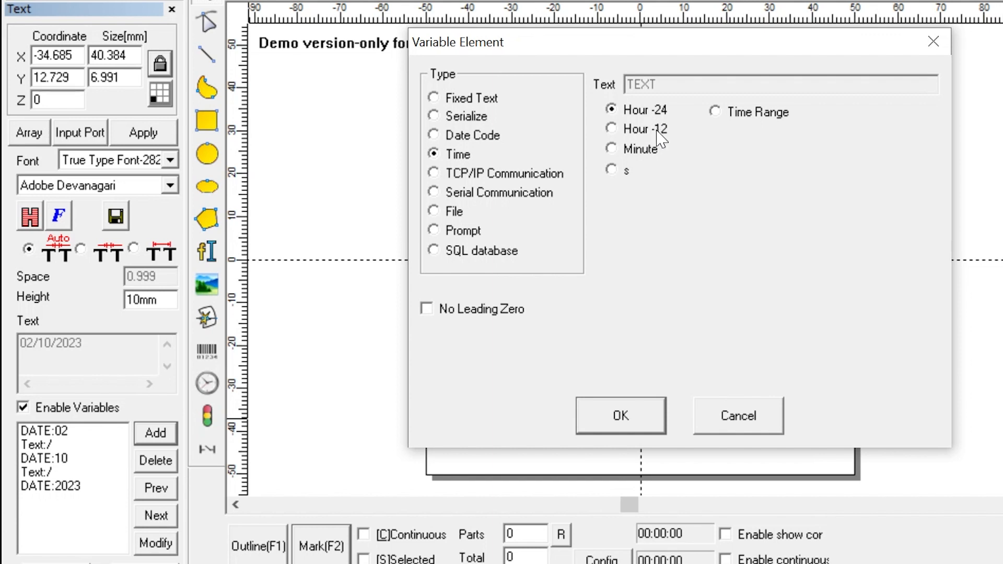
{"action": "mouse_move", "coordinate": [662, 150]}
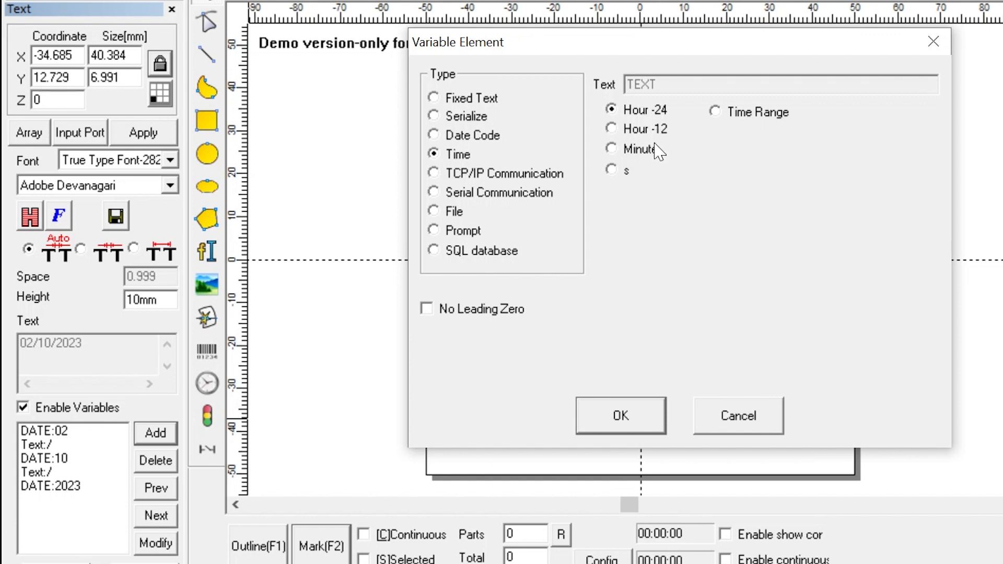
{"action": "mouse_move", "coordinate": [655, 184]}
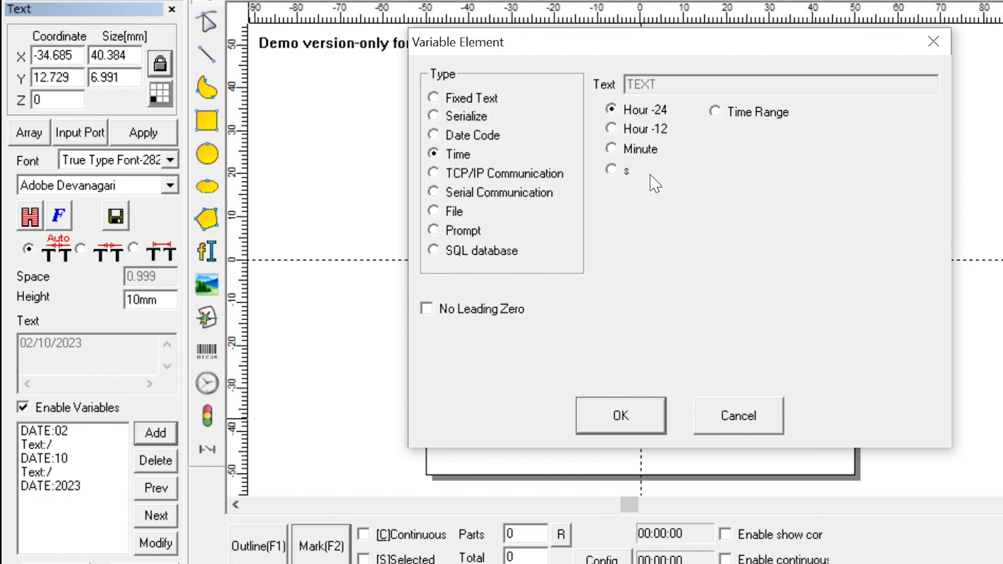
{"action": "mouse_move", "coordinate": [648, 150]}
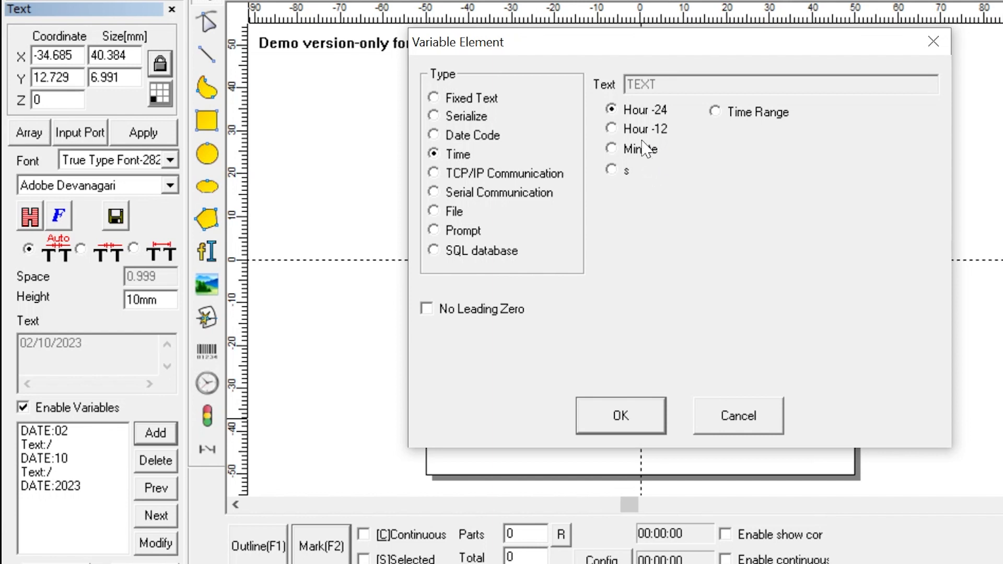
{"action": "left_click", "coordinate": [613, 128]}
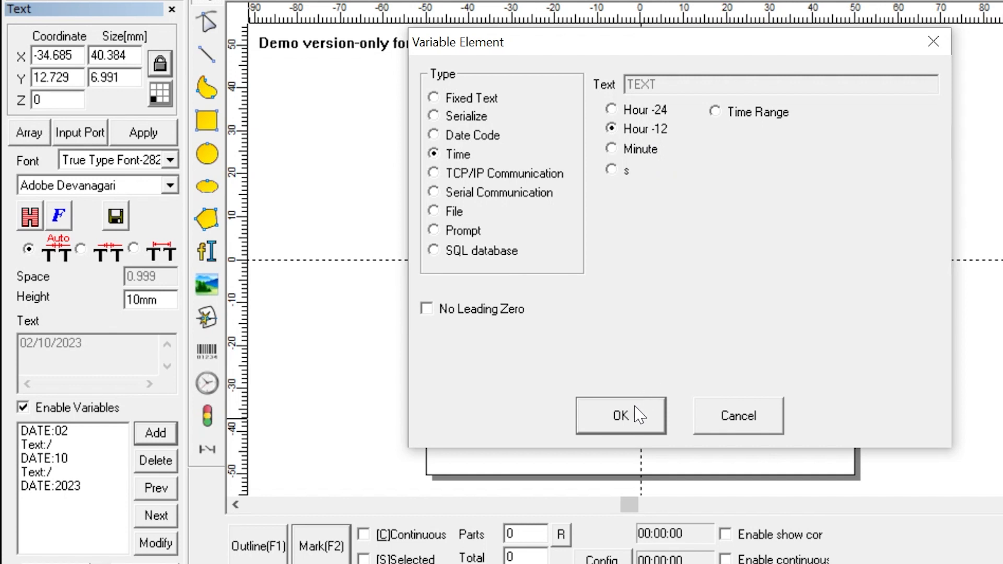
{"action": "left_click", "coordinate": [620, 415]}
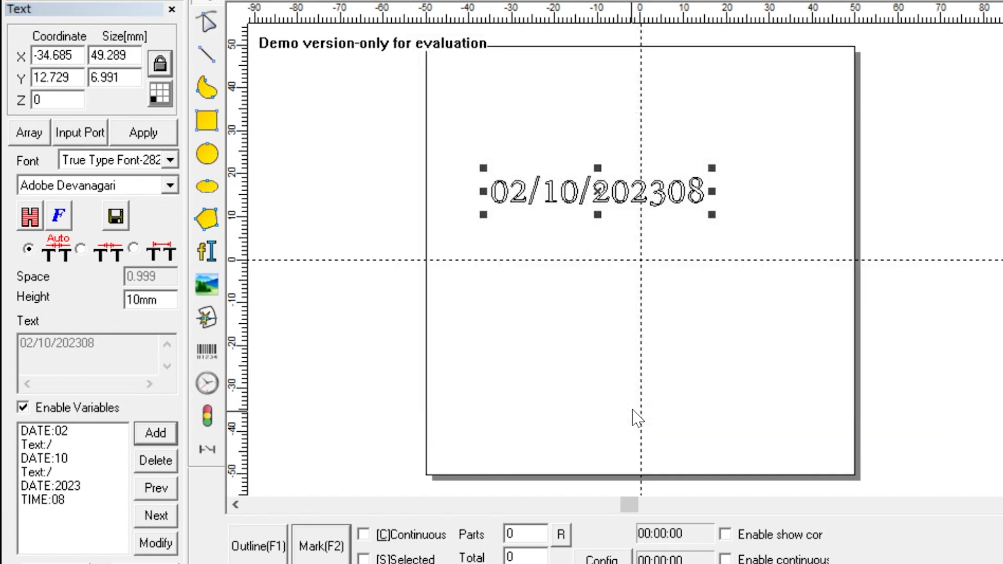
{"action": "mouse_move", "coordinate": [90, 502]}
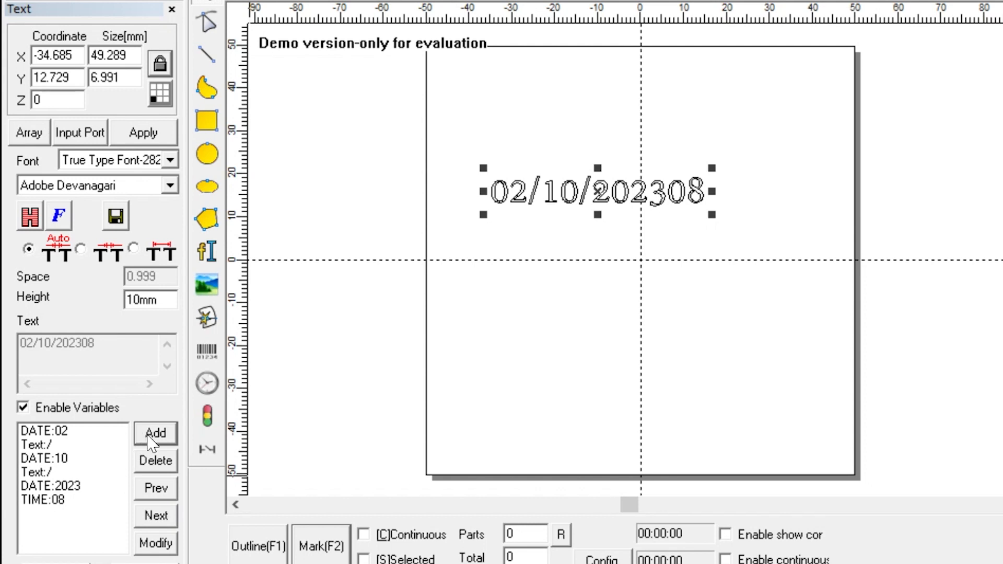
- Append a fixed-text ':' and a Time minute code so the text reads 02/10/202308:07
{"action": "left_click", "coordinate": [155, 432]}
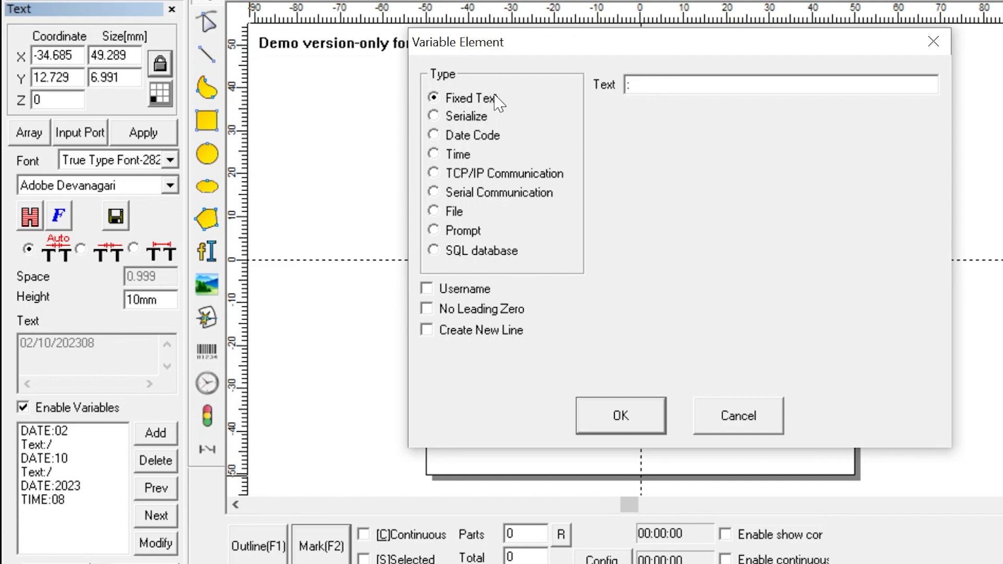
{"action": "left_click", "coordinate": [619, 414]}
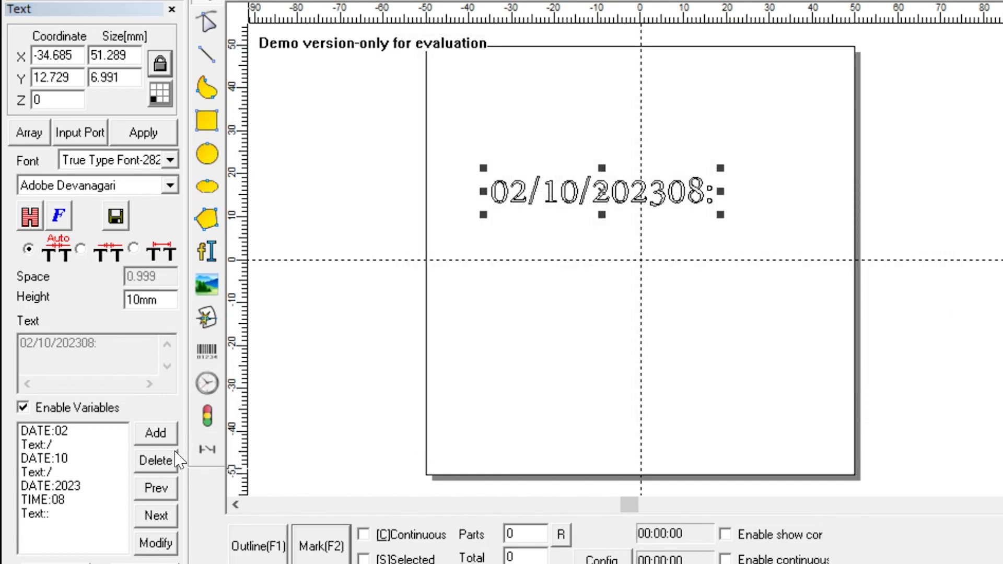
{"action": "left_click", "coordinate": [155, 432]}
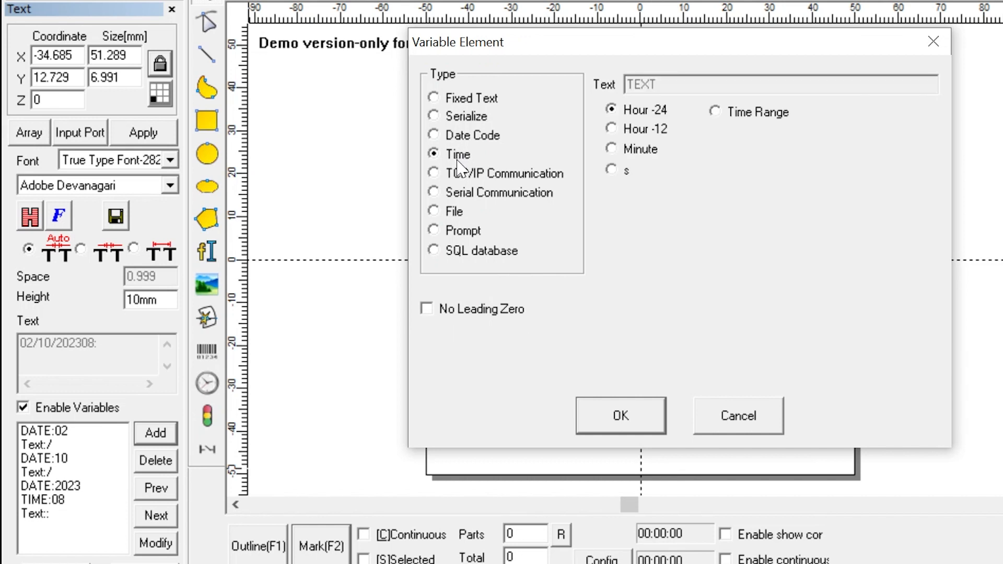
{"action": "left_click", "coordinate": [614, 148]}
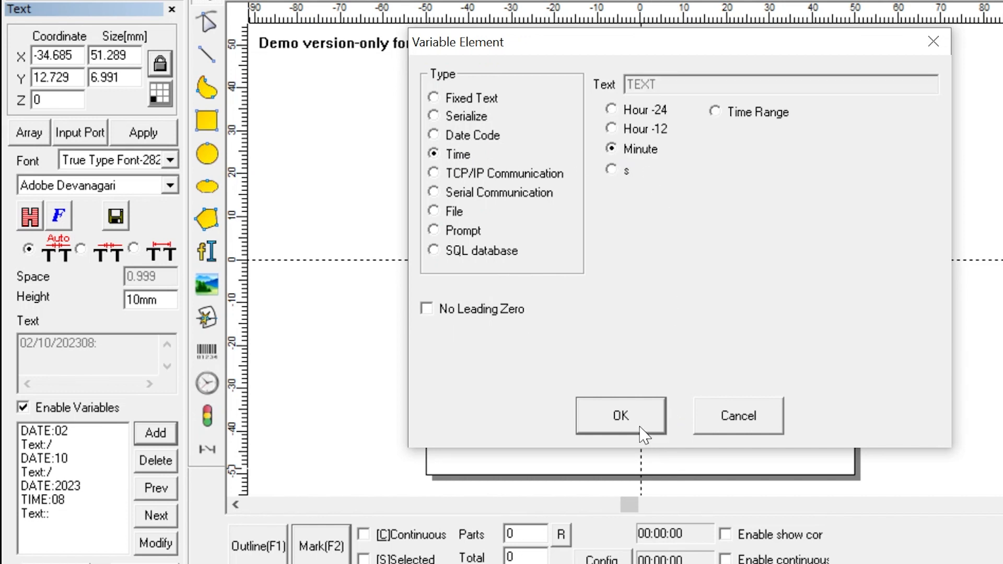
{"action": "left_click", "coordinate": [620, 415]}
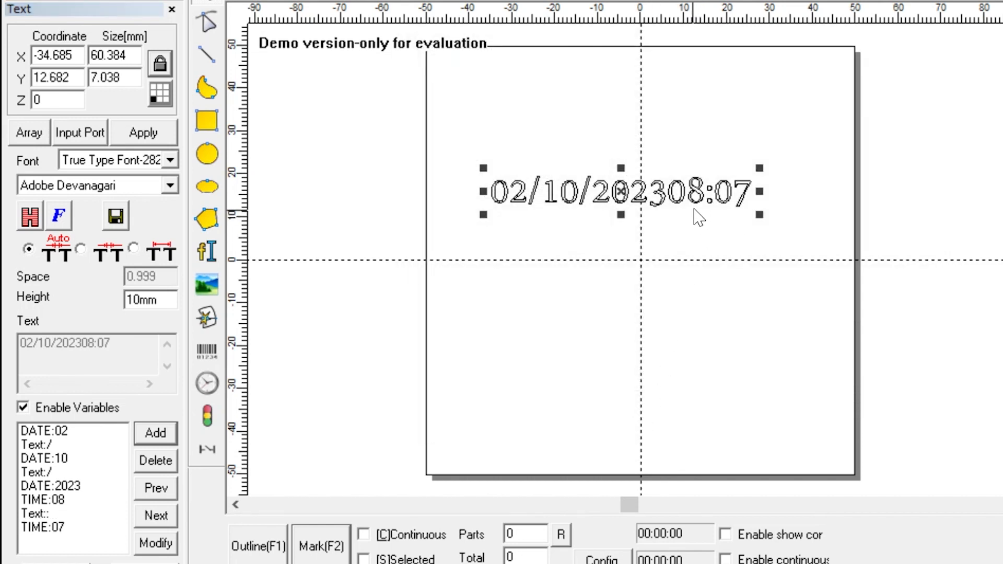
{"action": "mouse_move", "coordinate": [717, 216]}
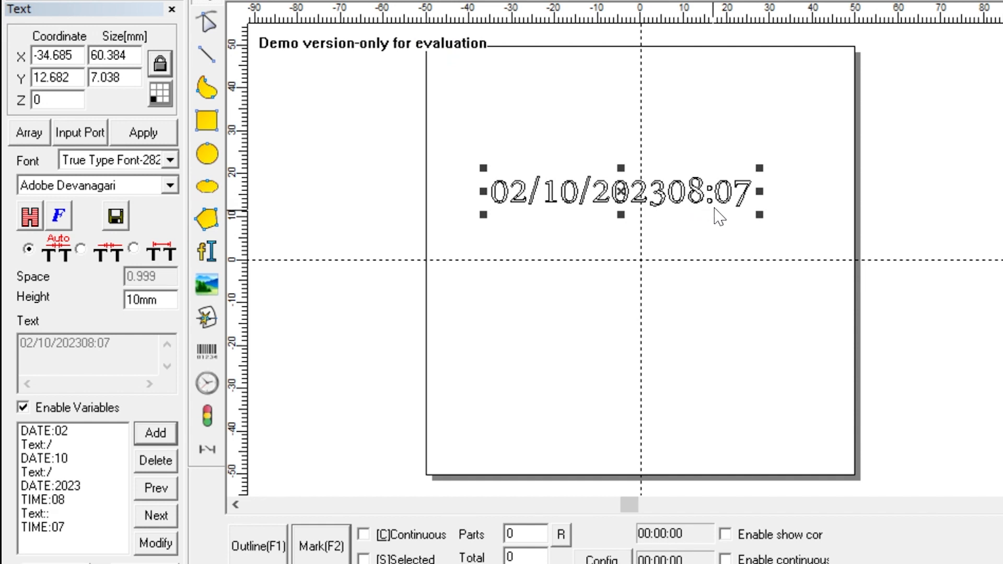
{"action": "mouse_move", "coordinate": [744, 220]}
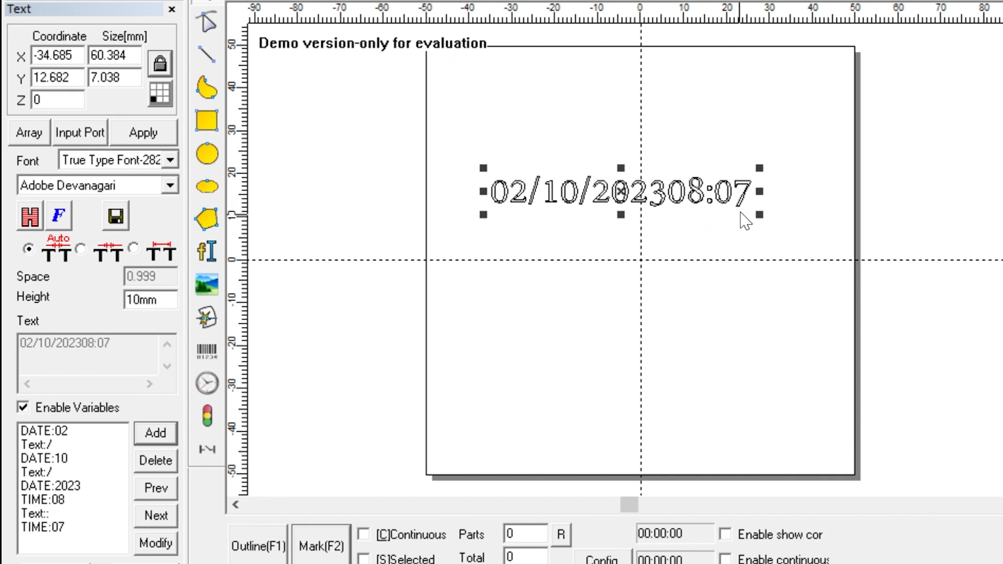
{"action": "mouse_move", "coordinate": [668, 215]}
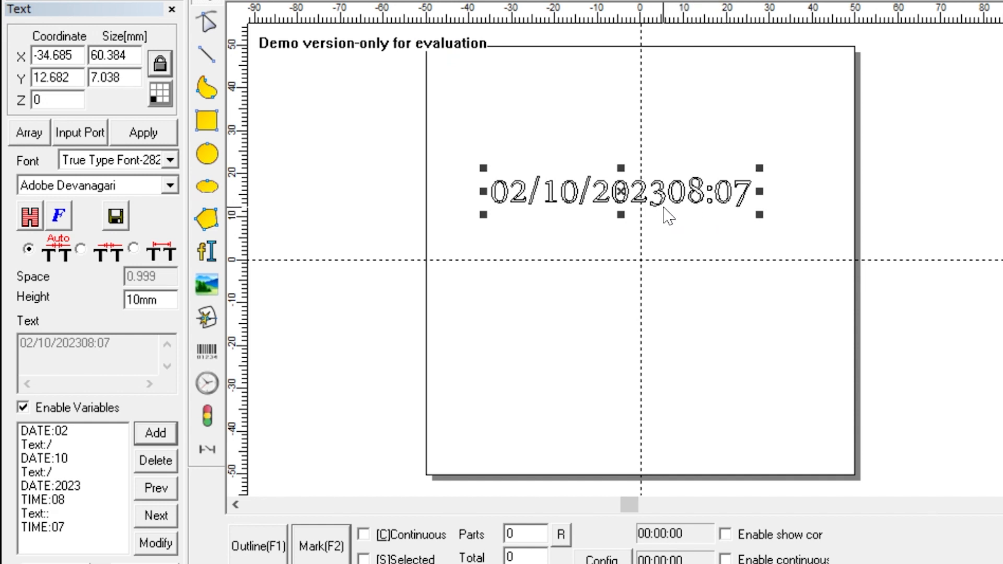
{"action": "mouse_move", "coordinate": [577, 287]}
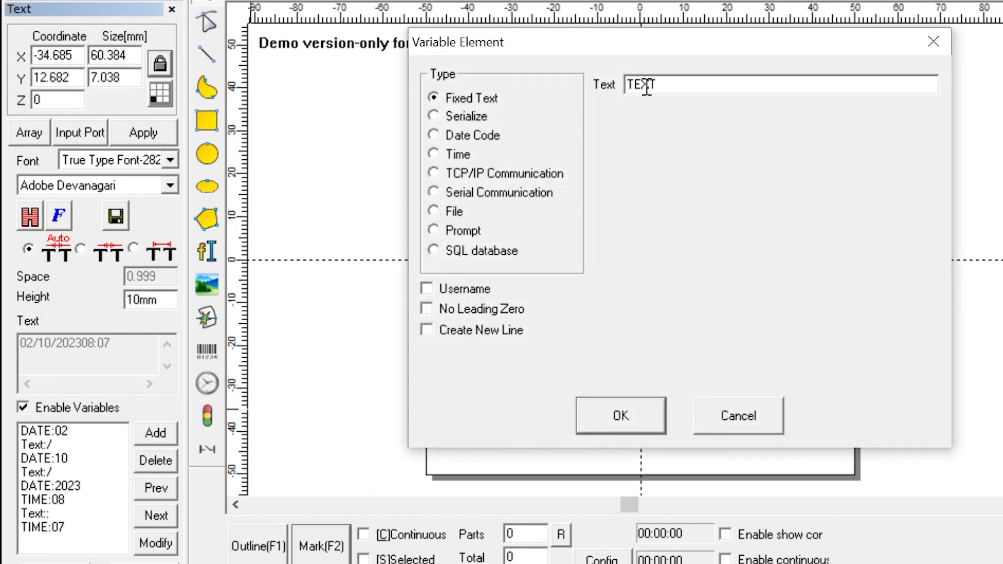
- Replace the fixed-text placeholder with a space, add it, and move it up ahead of the colon
{"action": "triple_click", "coordinate": [646, 83]}
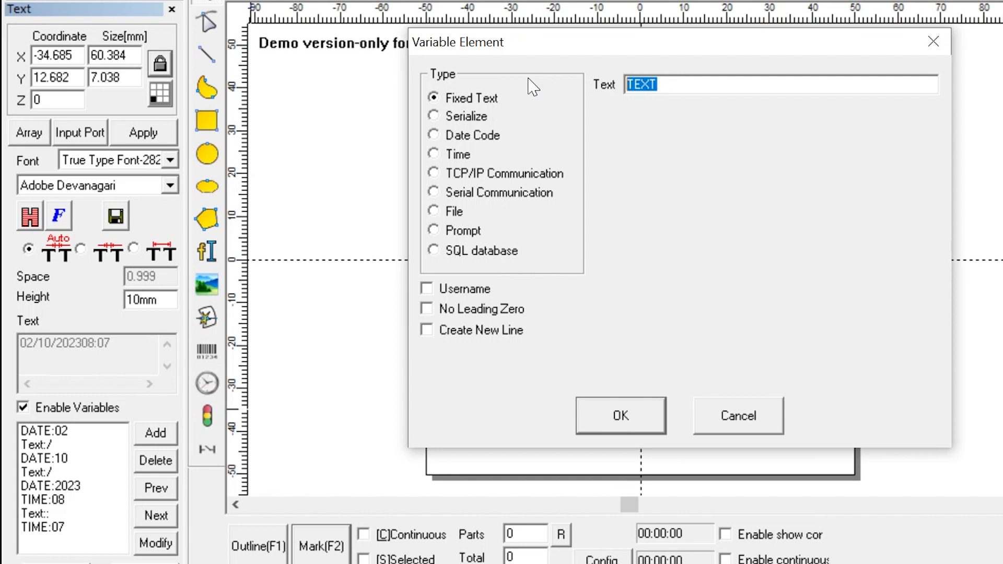
{"action": "left_click", "coordinate": [618, 415]}
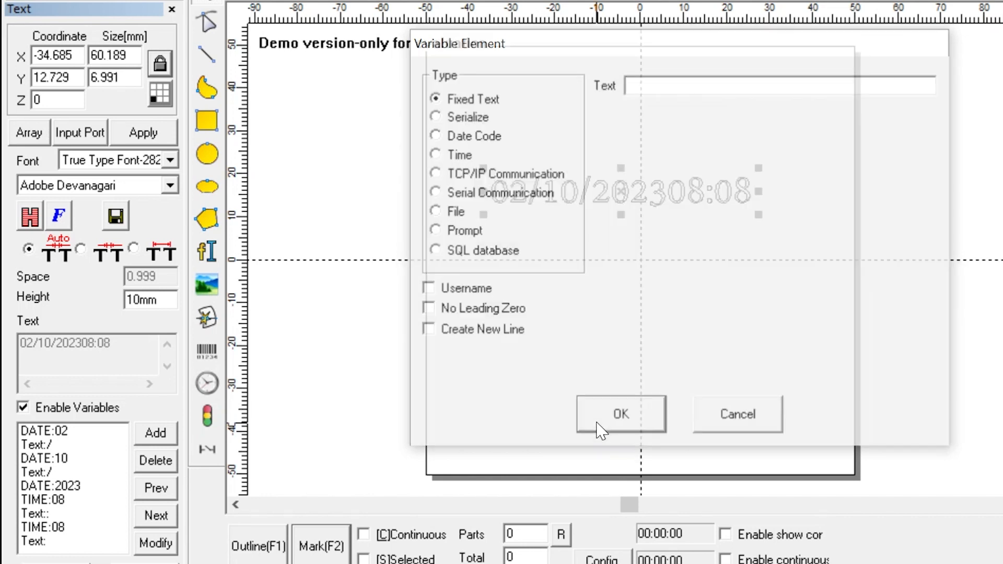
{"action": "left_click", "coordinate": [619, 414]}
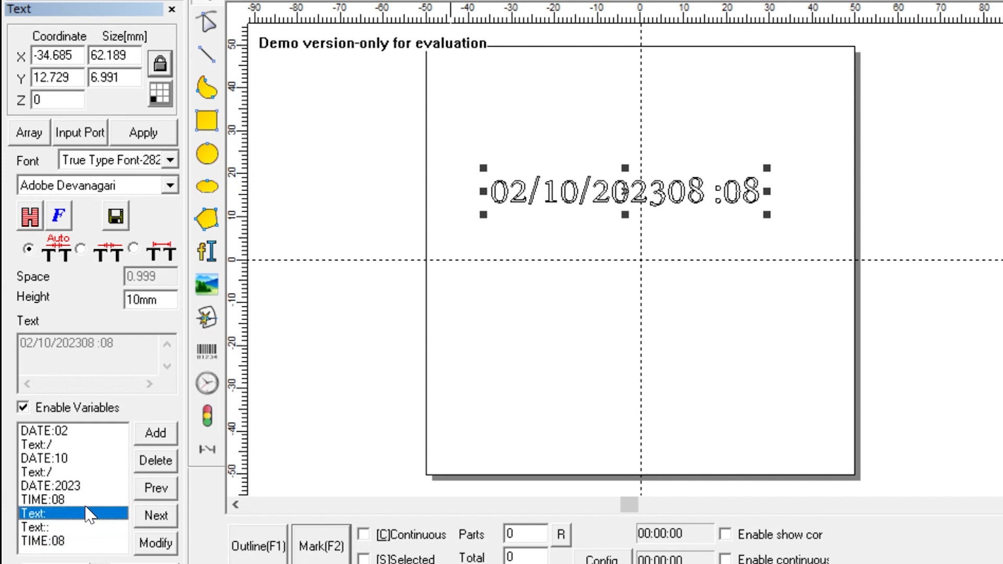
{"action": "left_click", "coordinate": [156, 489]}
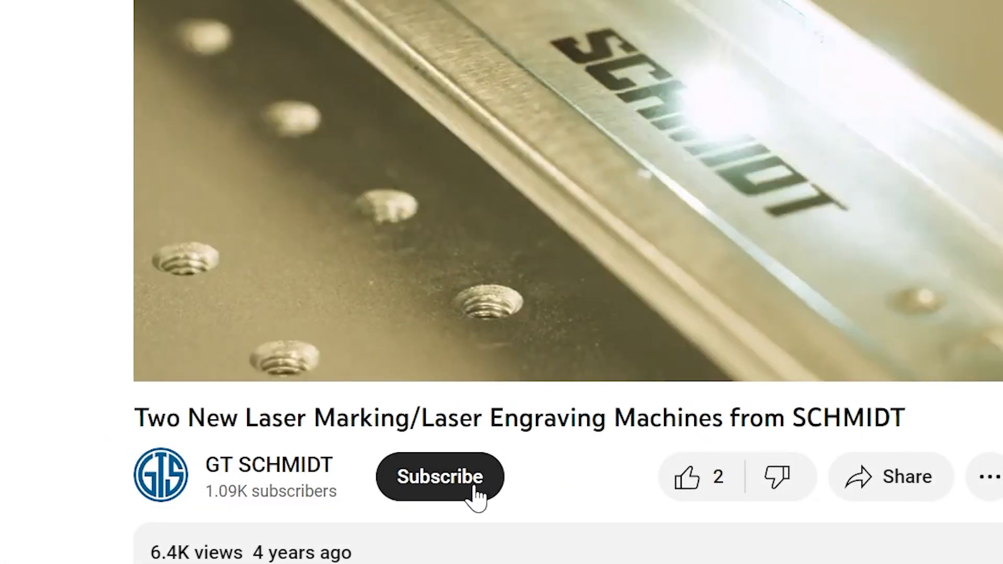
- Subscribe to the GT SCHMIDT channel under the laser-engraving video
{"action": "left_click", "coordinate": [439, 477]}
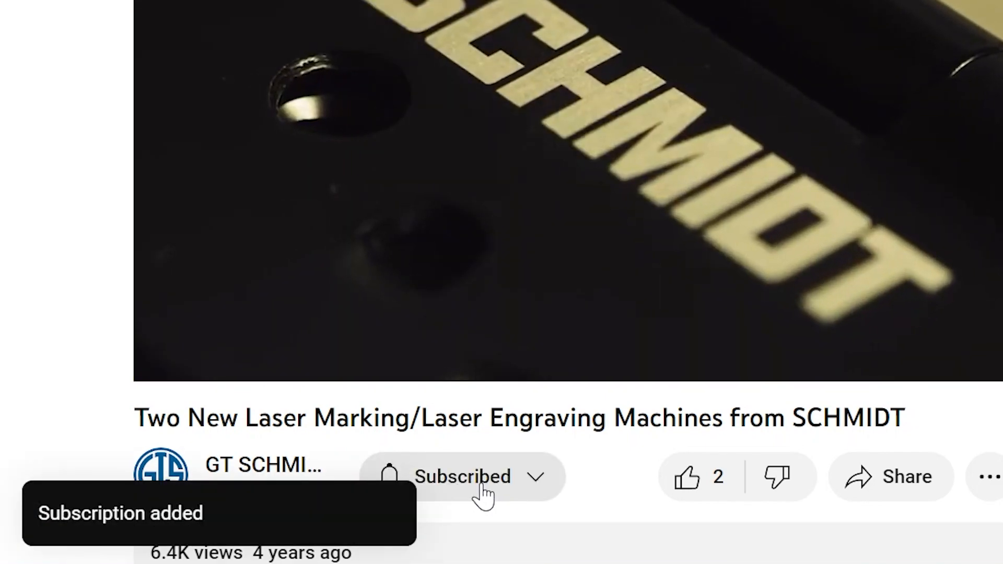